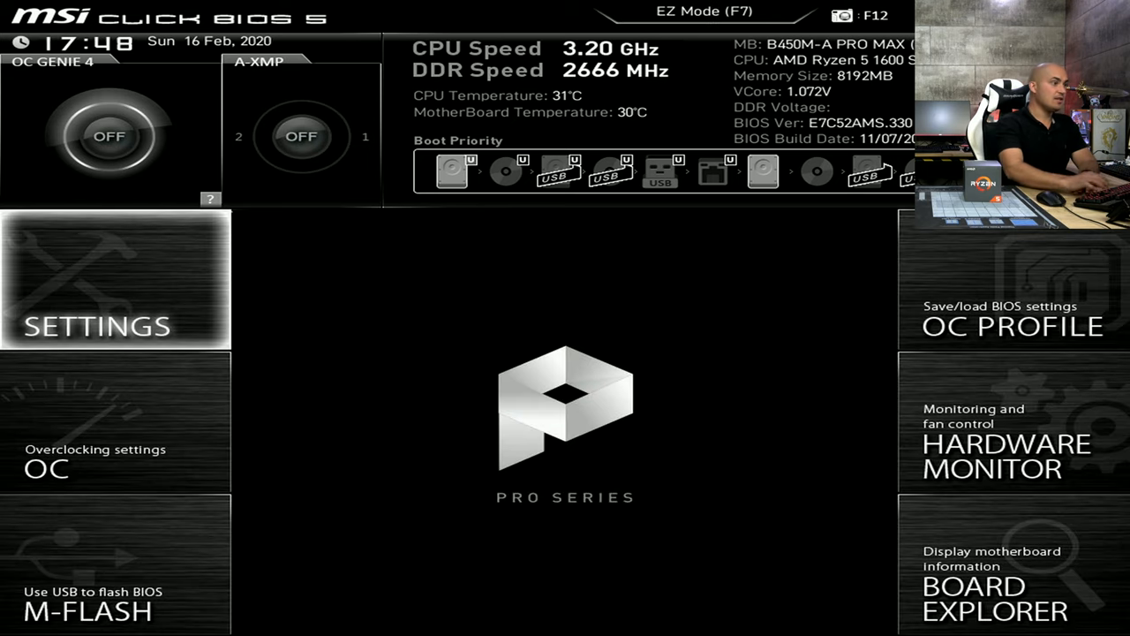
Enable A-XMP on the OC page using Profile 2, DDR4 2666MHz 16-18-18-38.
left_click(95, 459)
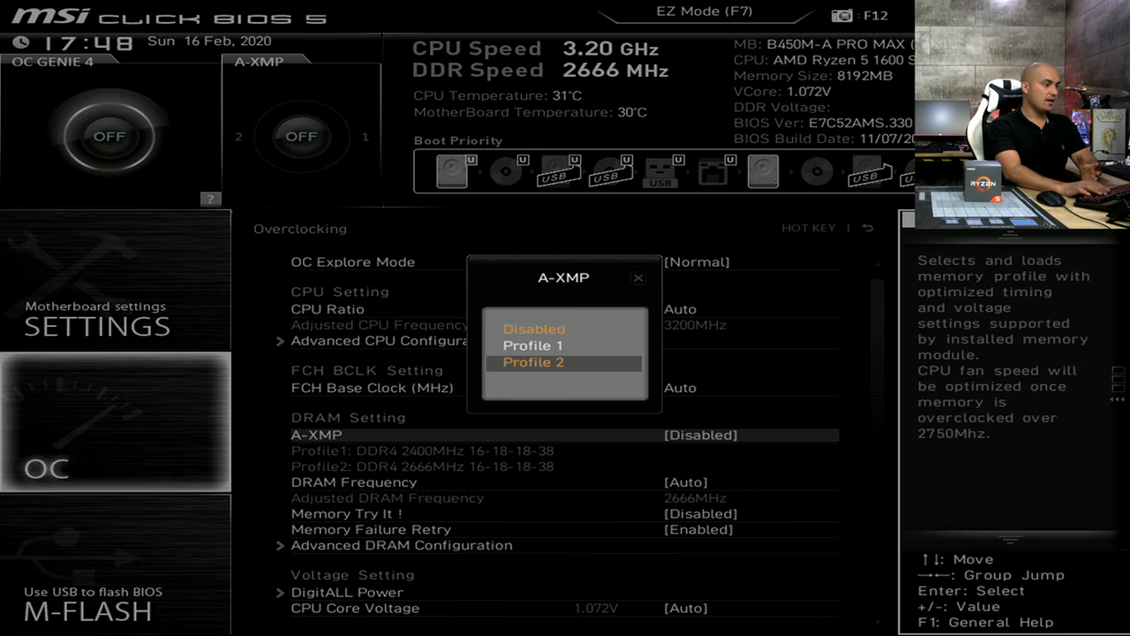
left_click(533, 362)
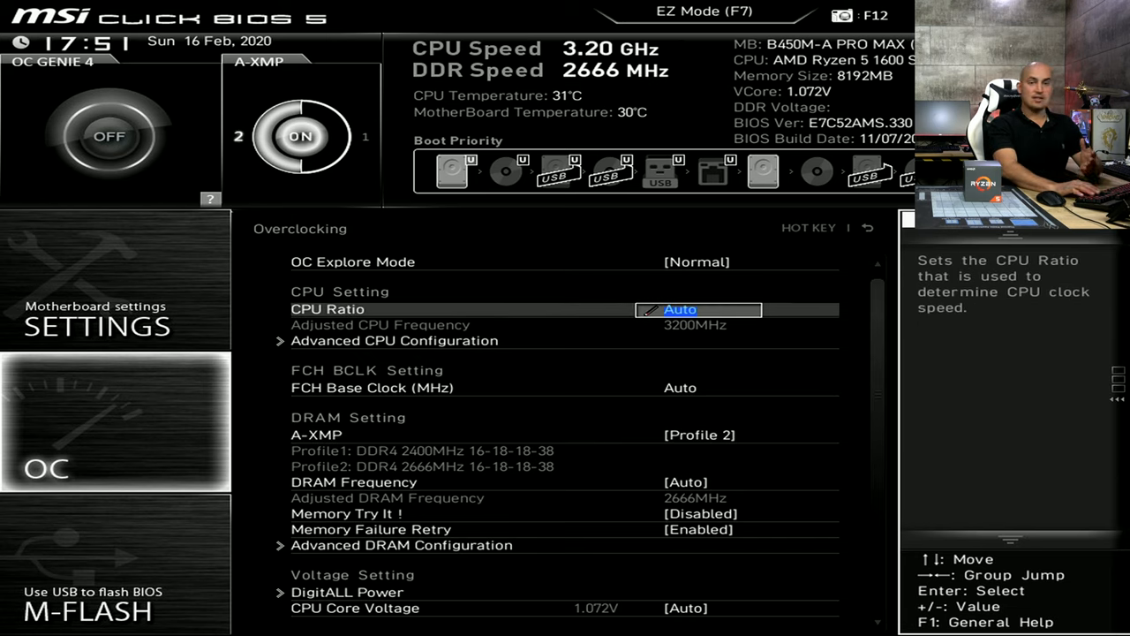
Enter 39 as the CPU ratio for 3900MHz and scroll toward Voltage Setting.
type("3")
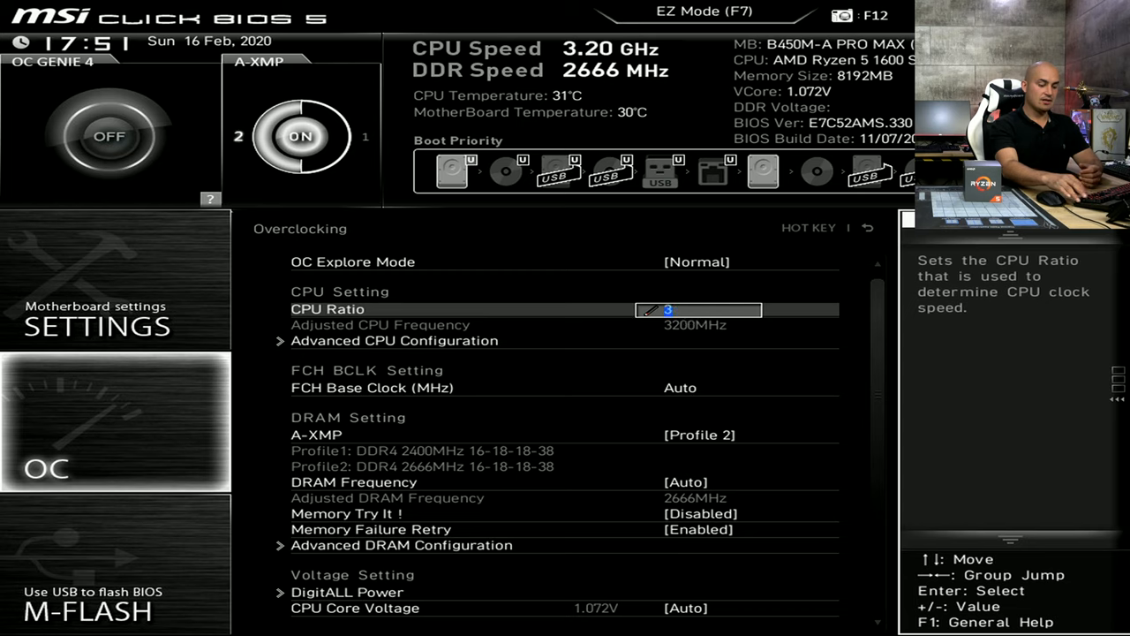
type("9.00")
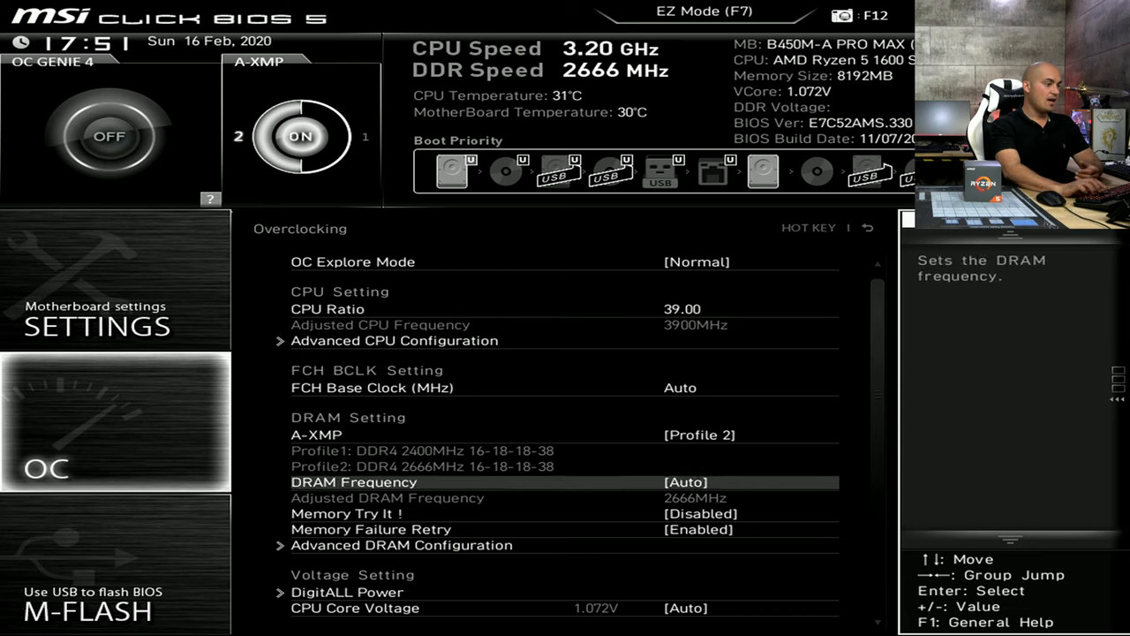
scroll("down", 3)
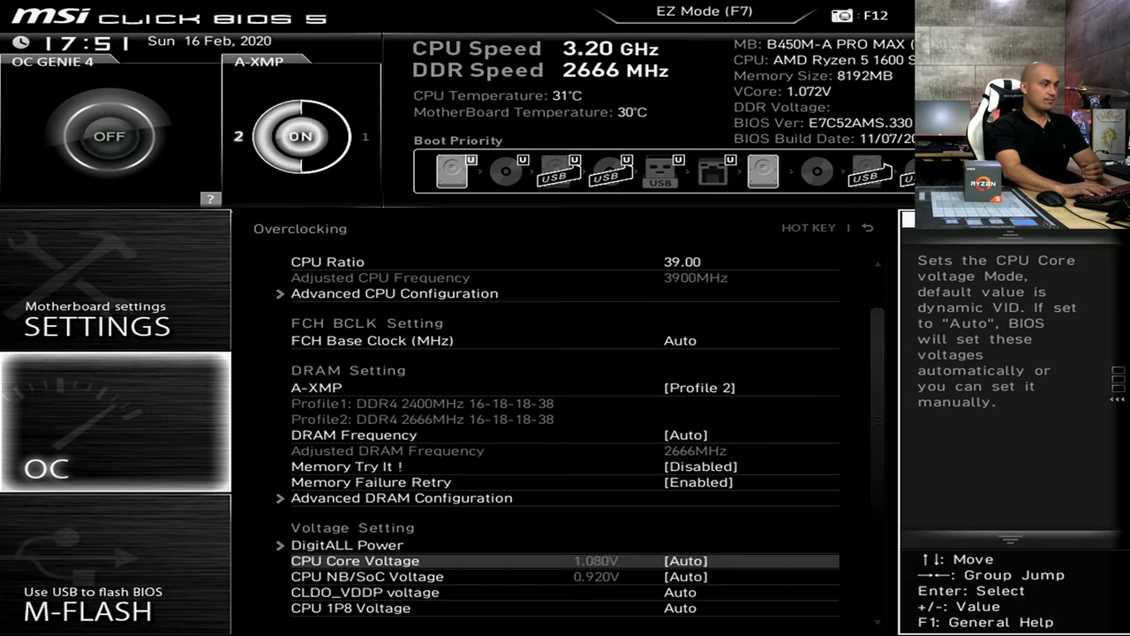
Put CPU Core Voltage in Override Mode at 1.2000 V.
left_click(721, 560)
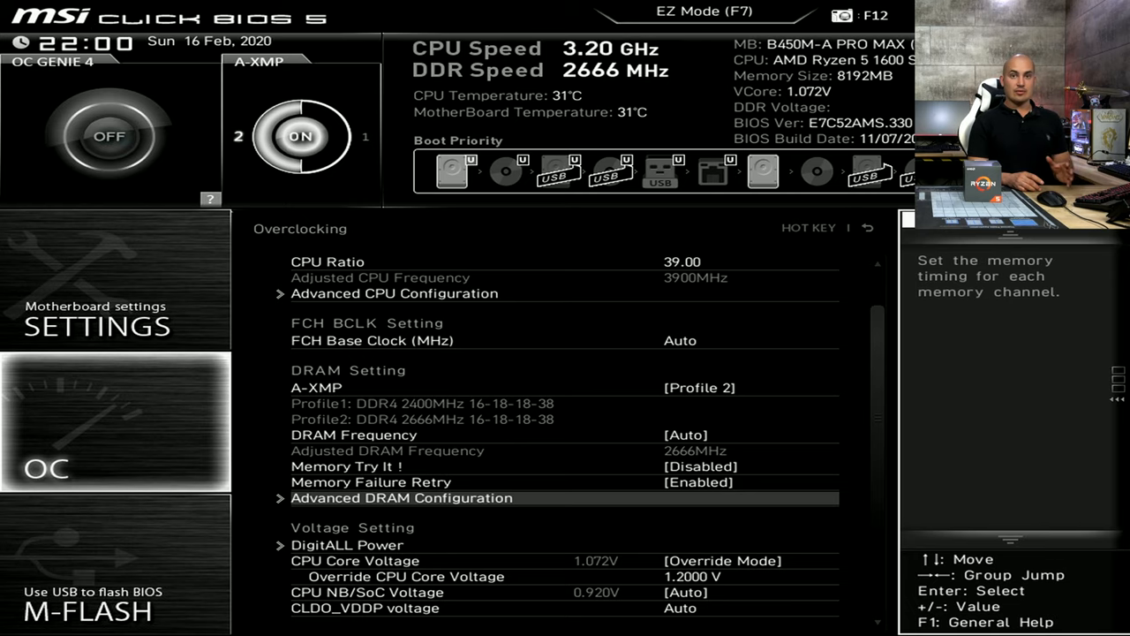
Review the ratio, XMP and voltage change list, then confirm save and exit.
scroll("down", 3)
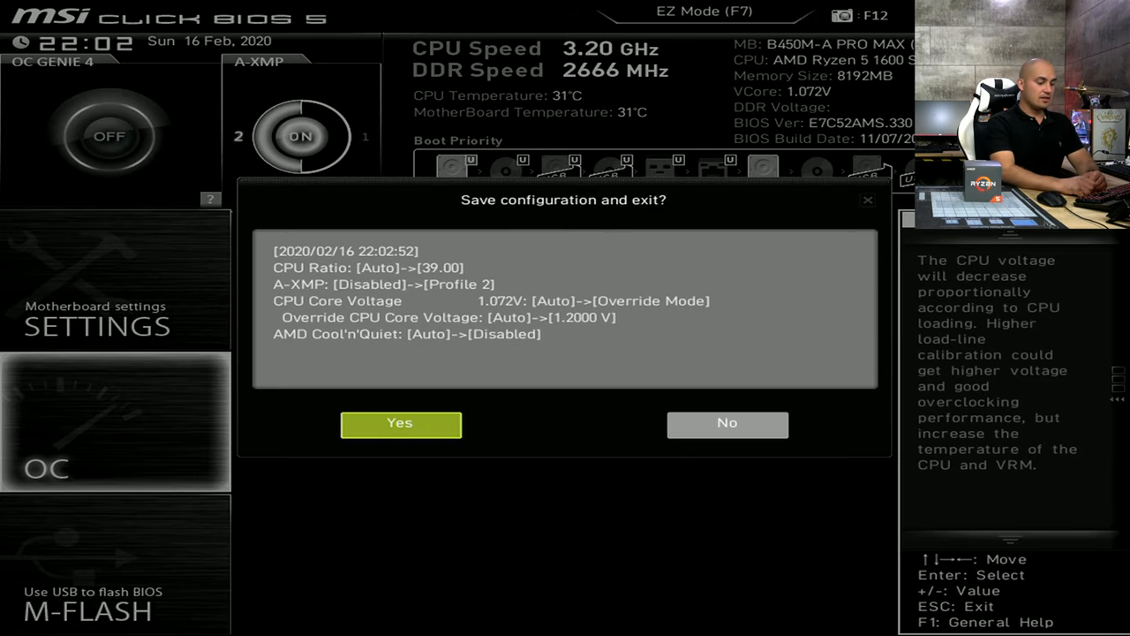
left_click(400, 423)
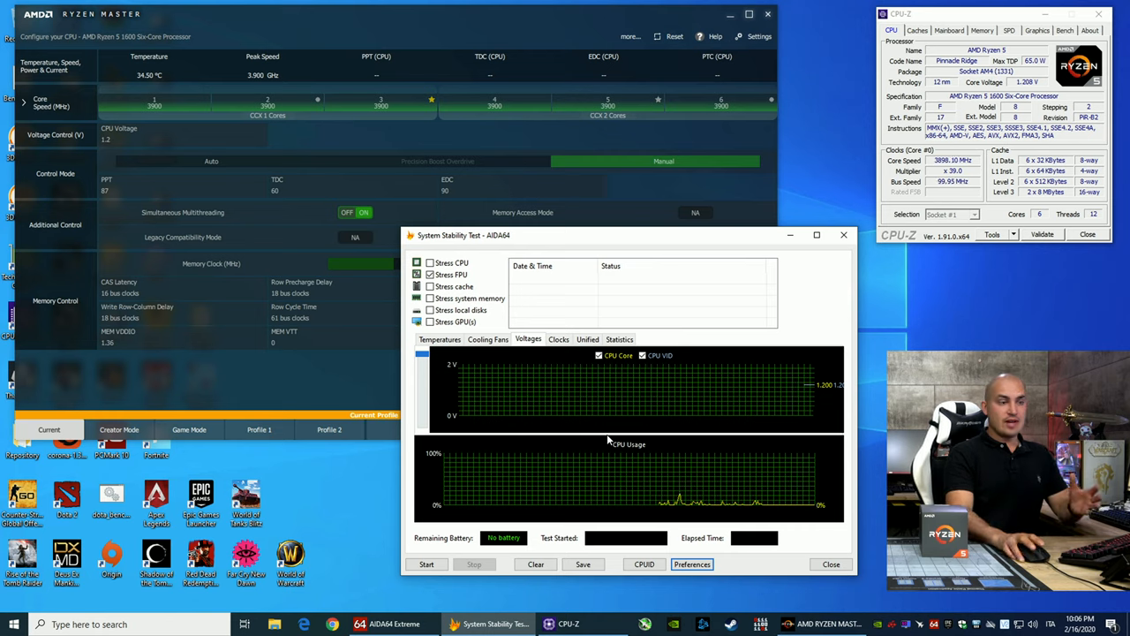
mouse_move(673, 303)
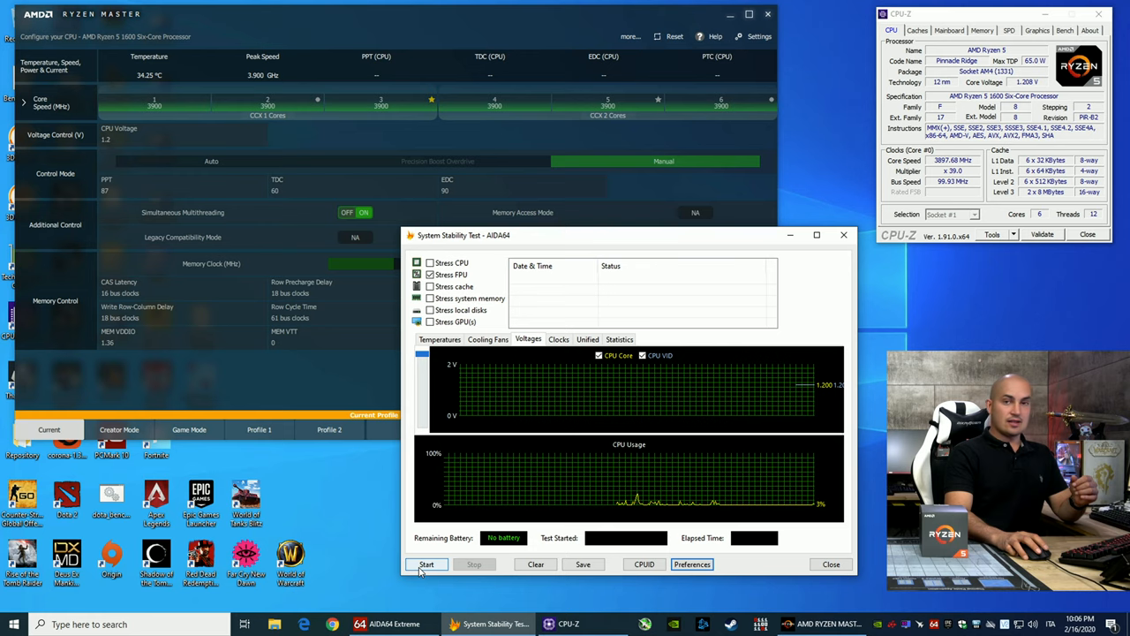
left_click(426, 564)
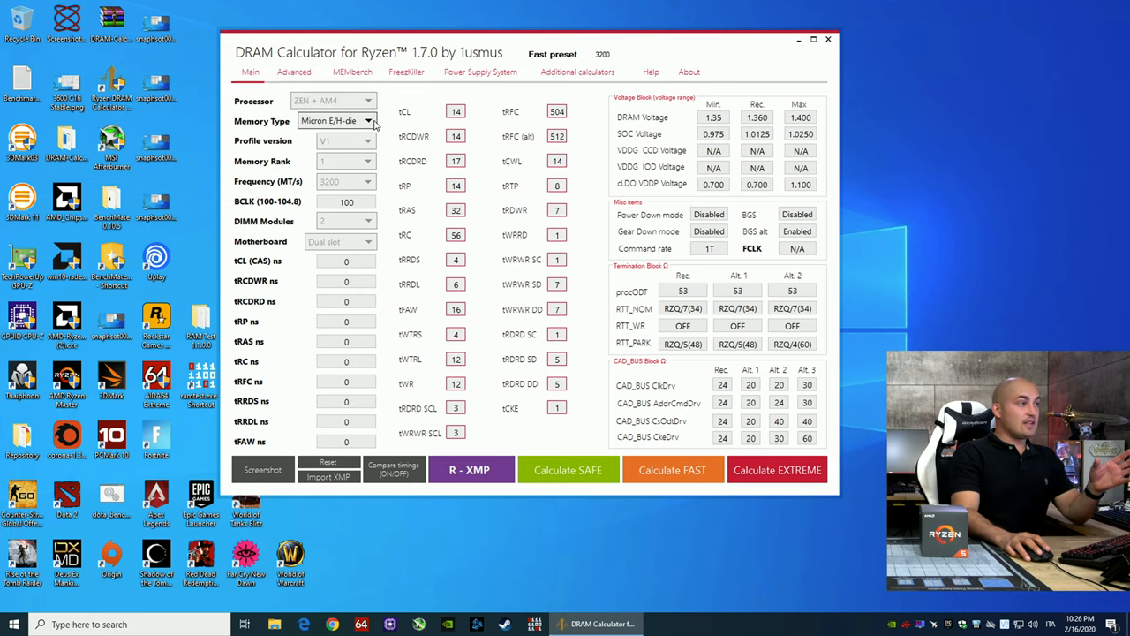
mouse_move(365, 121)
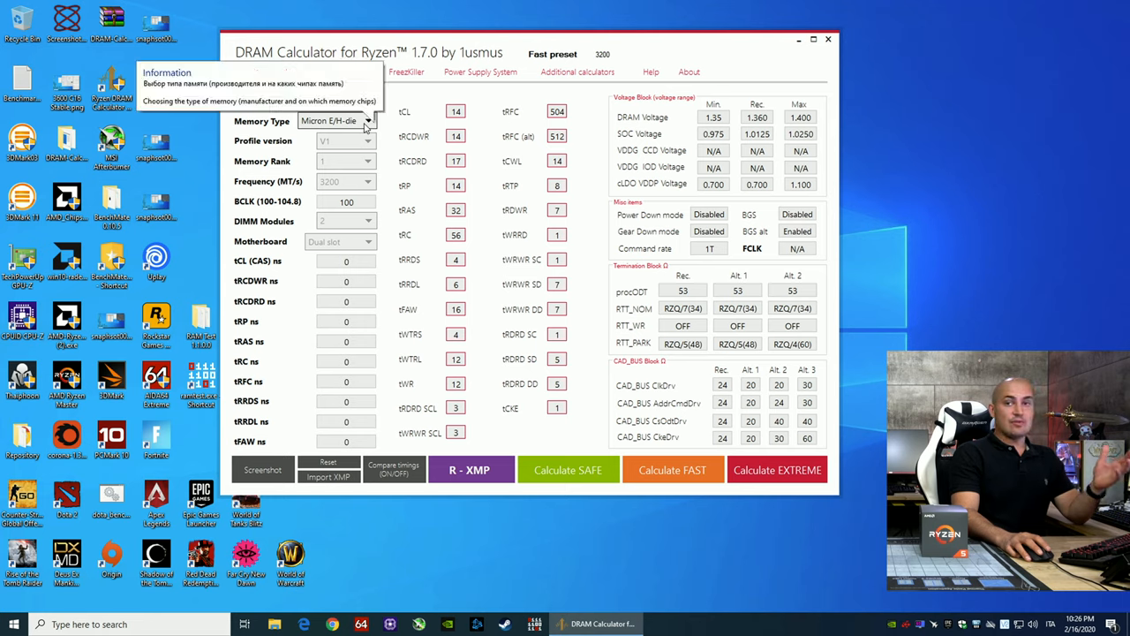
mouse_move(353, 126)
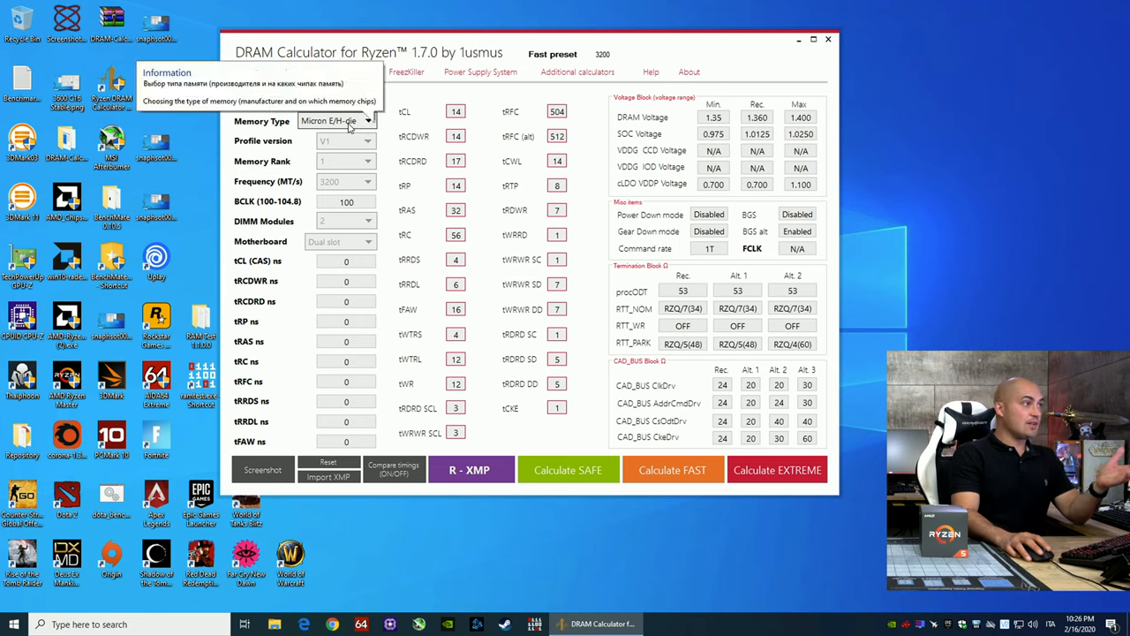
mouse_move(353, 186)
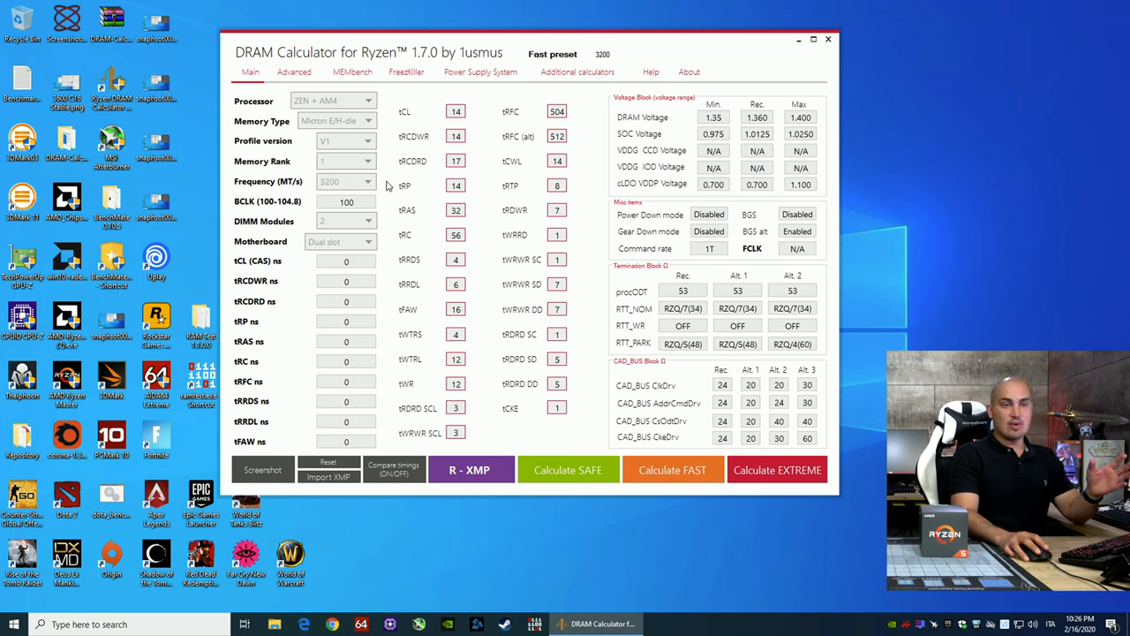
mouse_move(372, 248)
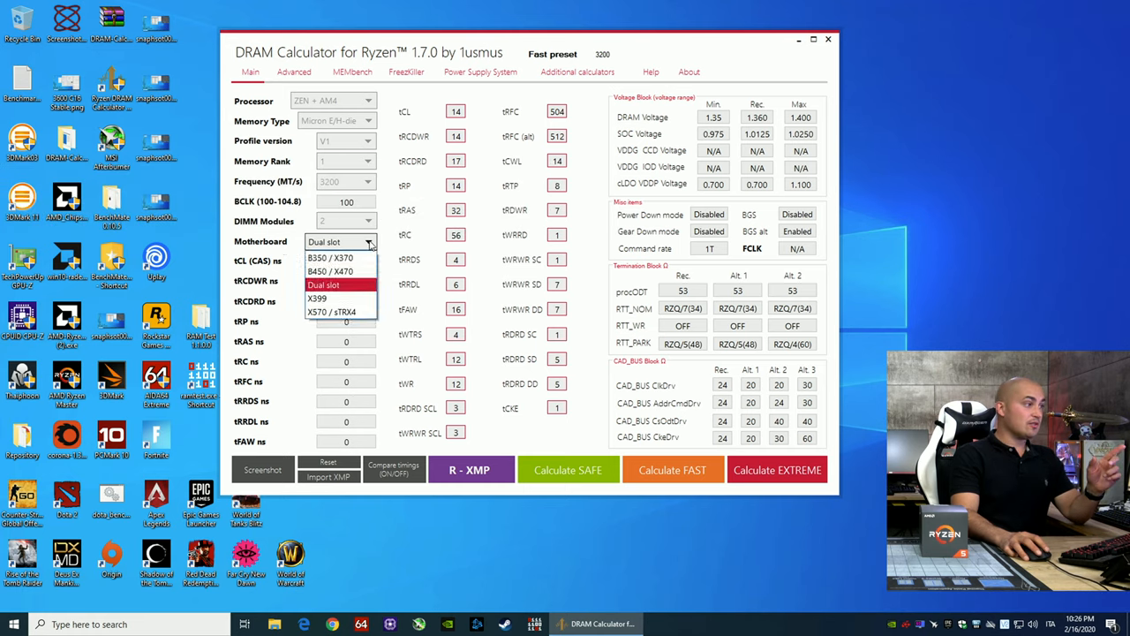
mouse_move(331, 271)
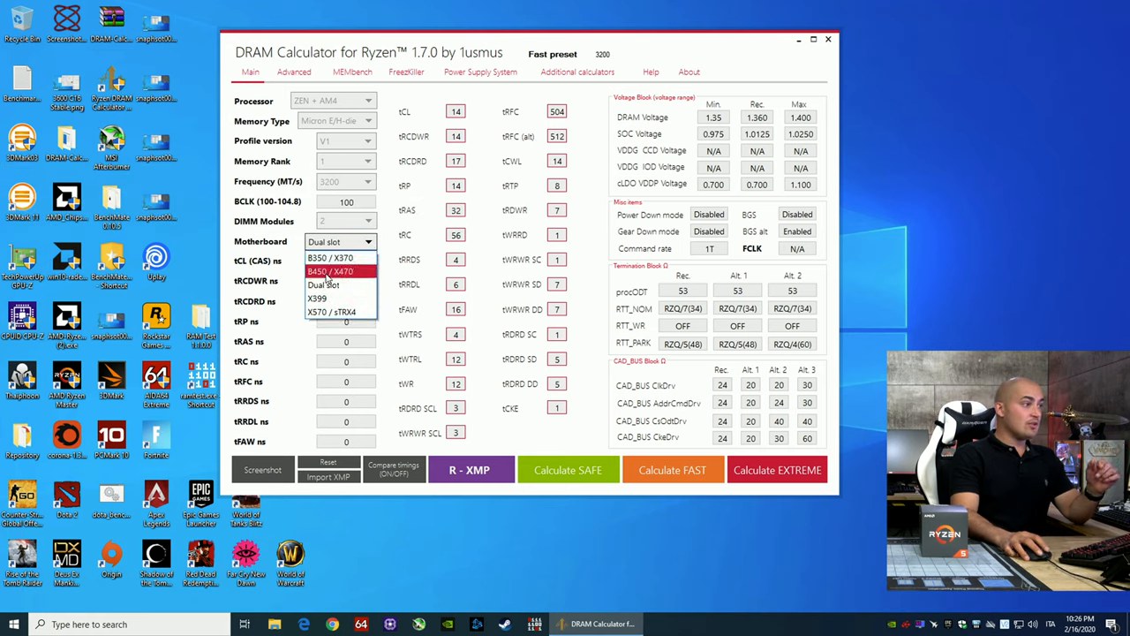
left_click(340, 284)
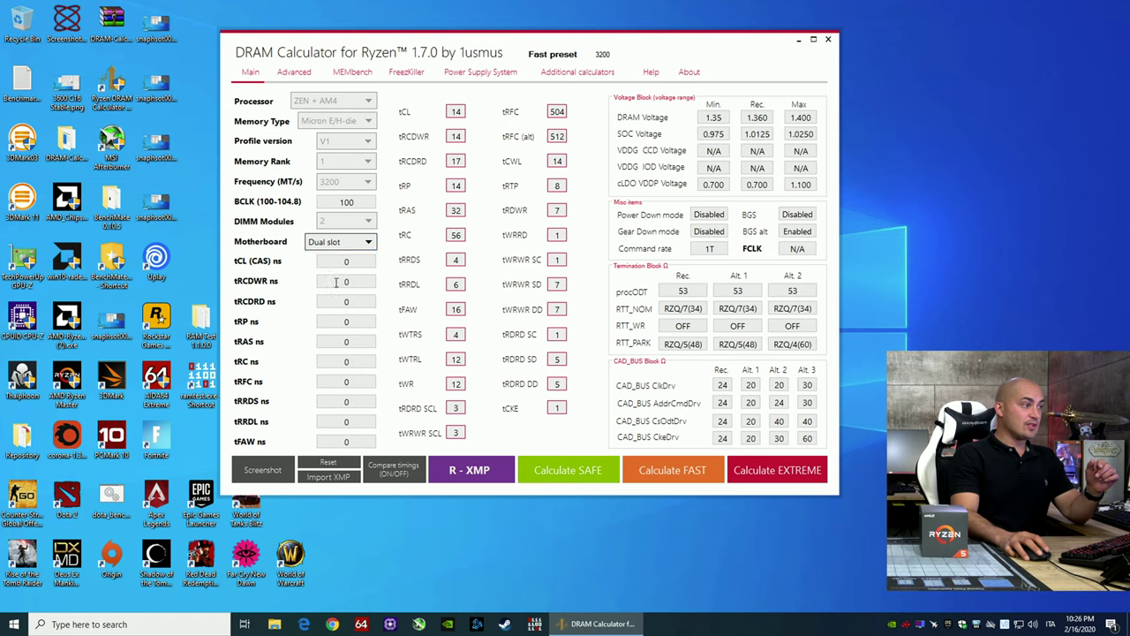
left_click(568, 469)
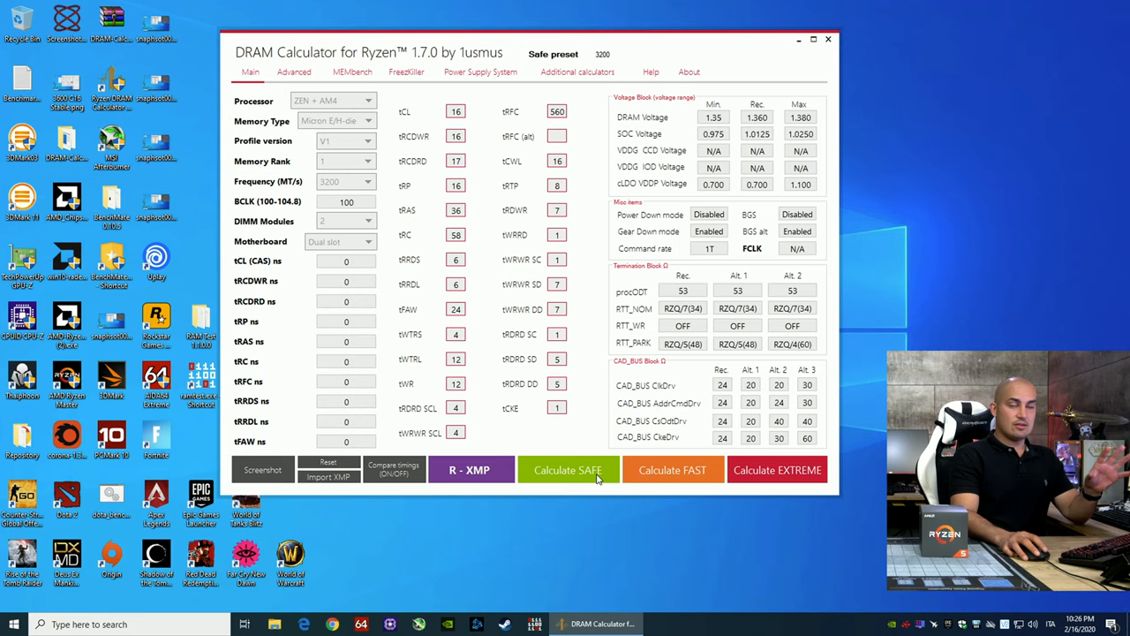
mouse_move(581, 305)
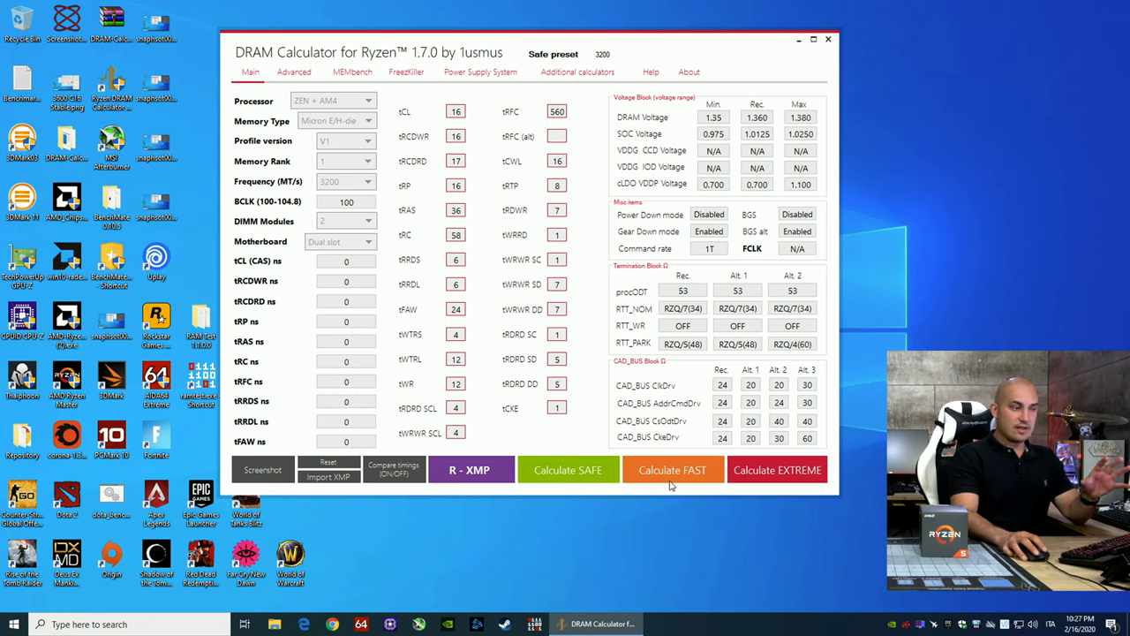
left_click(672, 469)
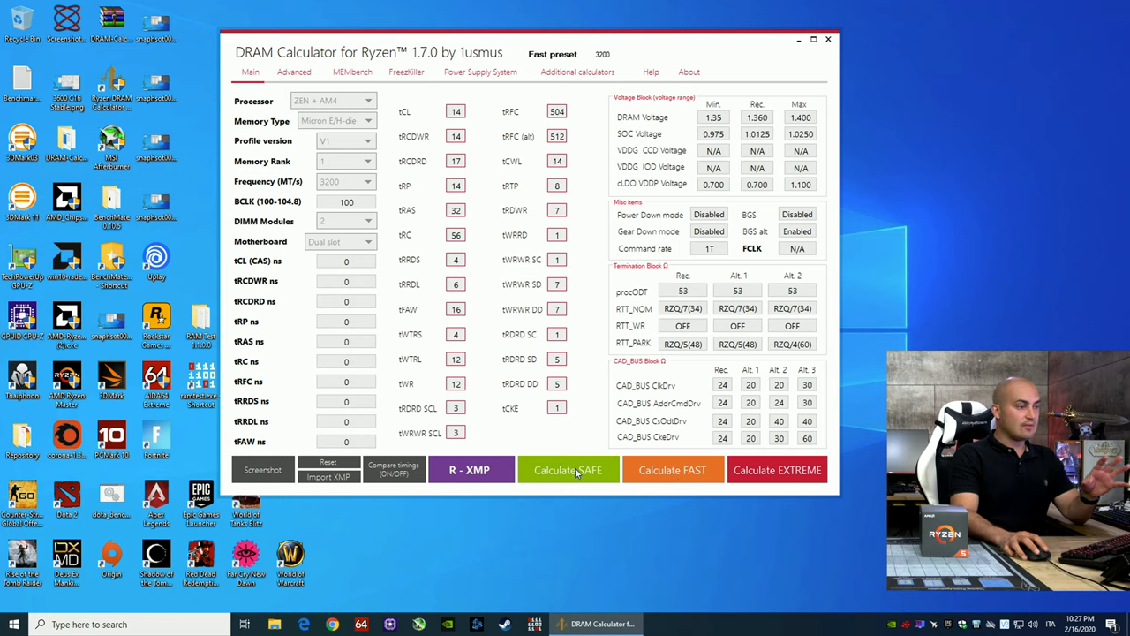
left_click(566, 469)
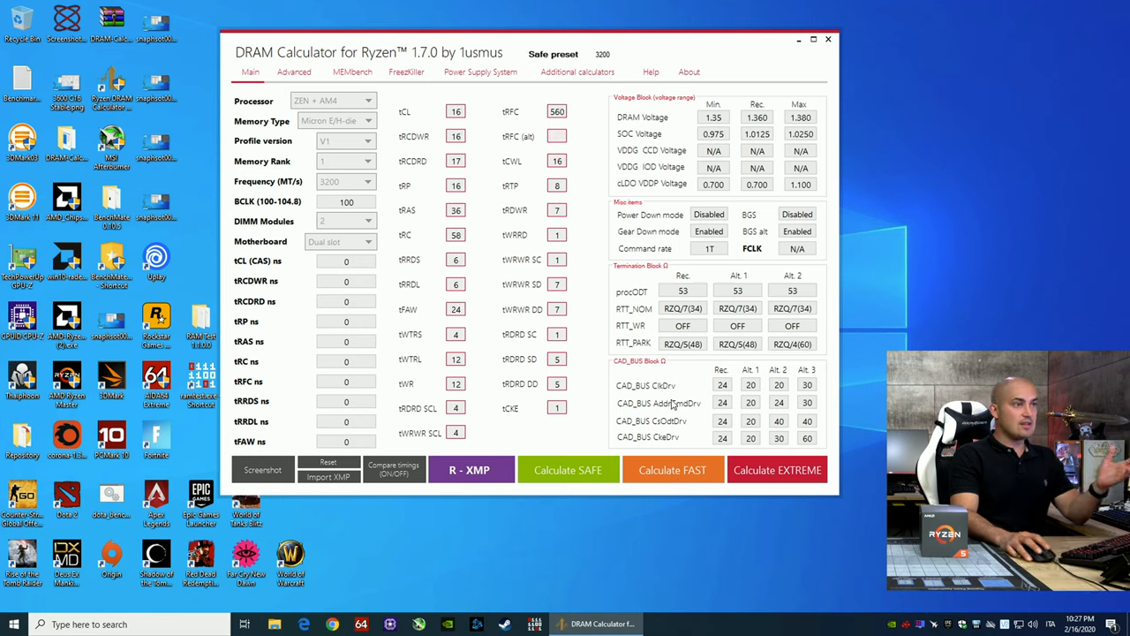
left_click(671, 469)
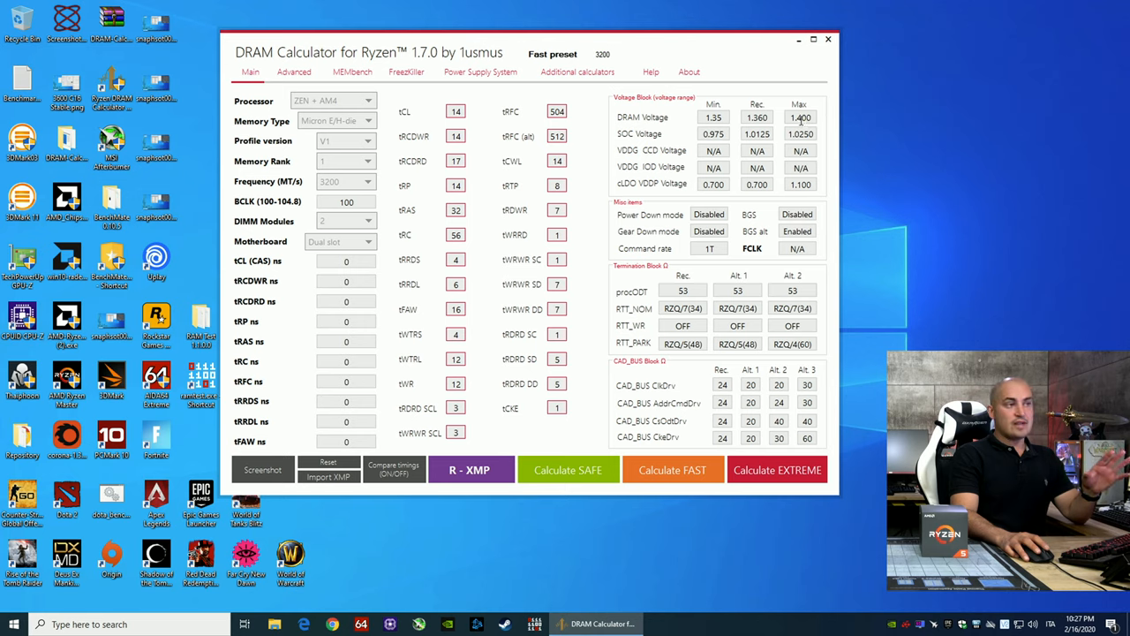
mouse_move(803, 121)
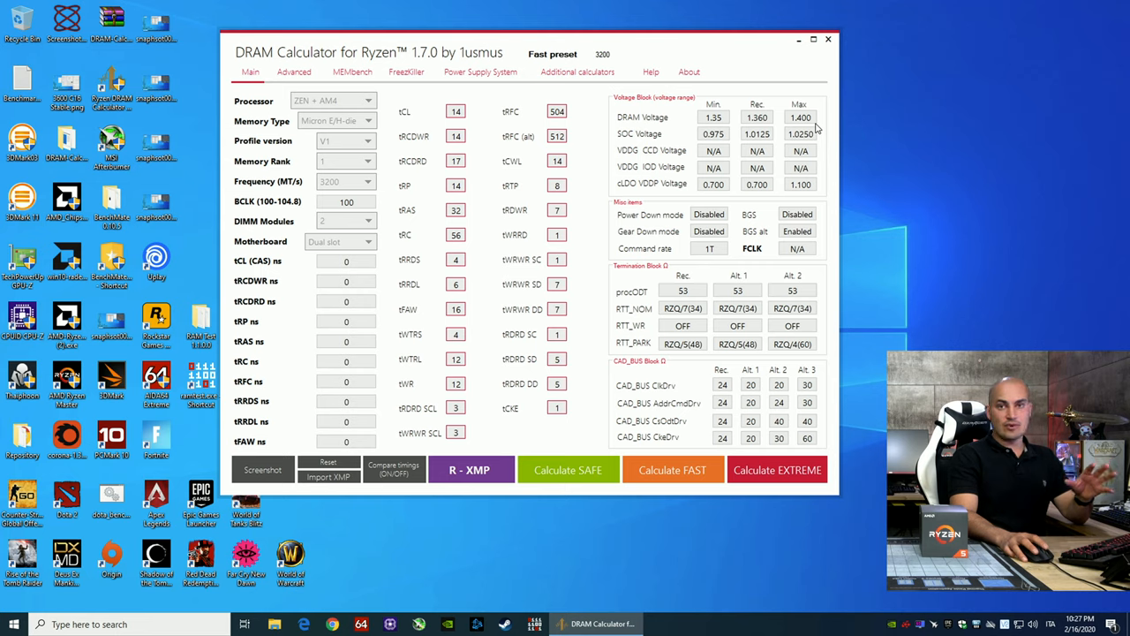
mouse_move(701, 387)
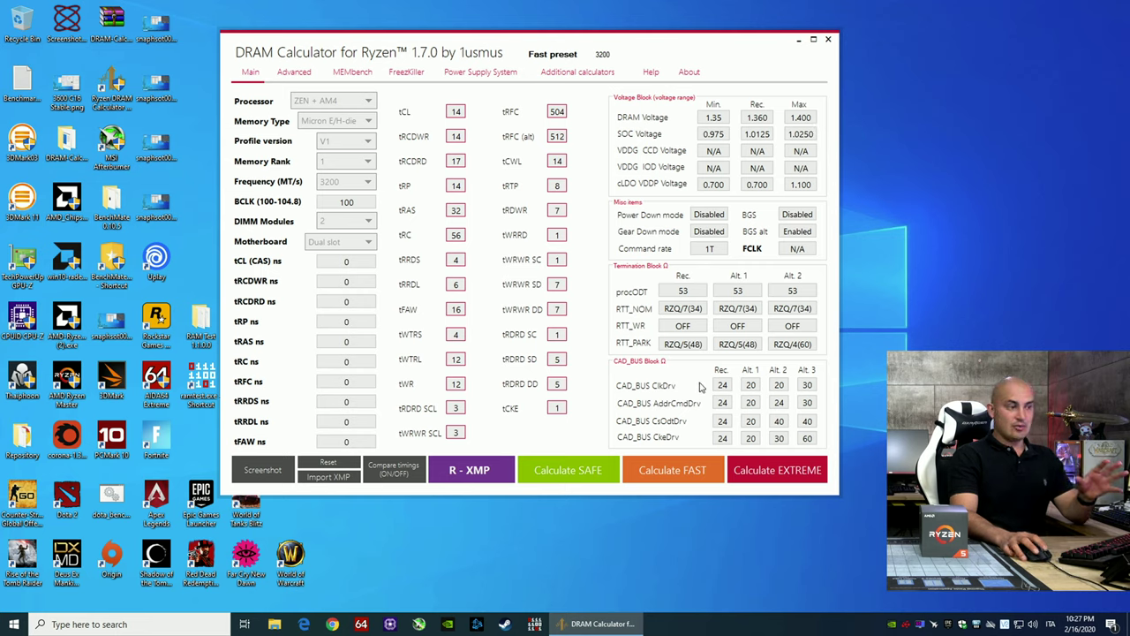
mouse_move(697, 376)
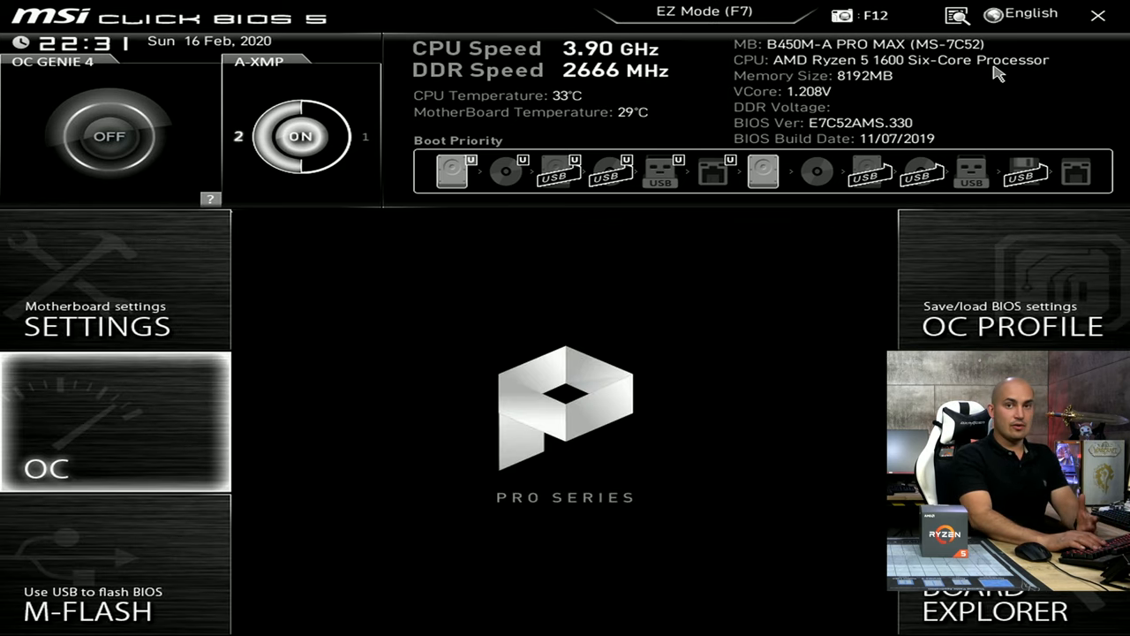
Browse the main timings and expand Sub Timing Configuration in Advanced DRAM Configuration, then leave it.
left_click(115, 424)
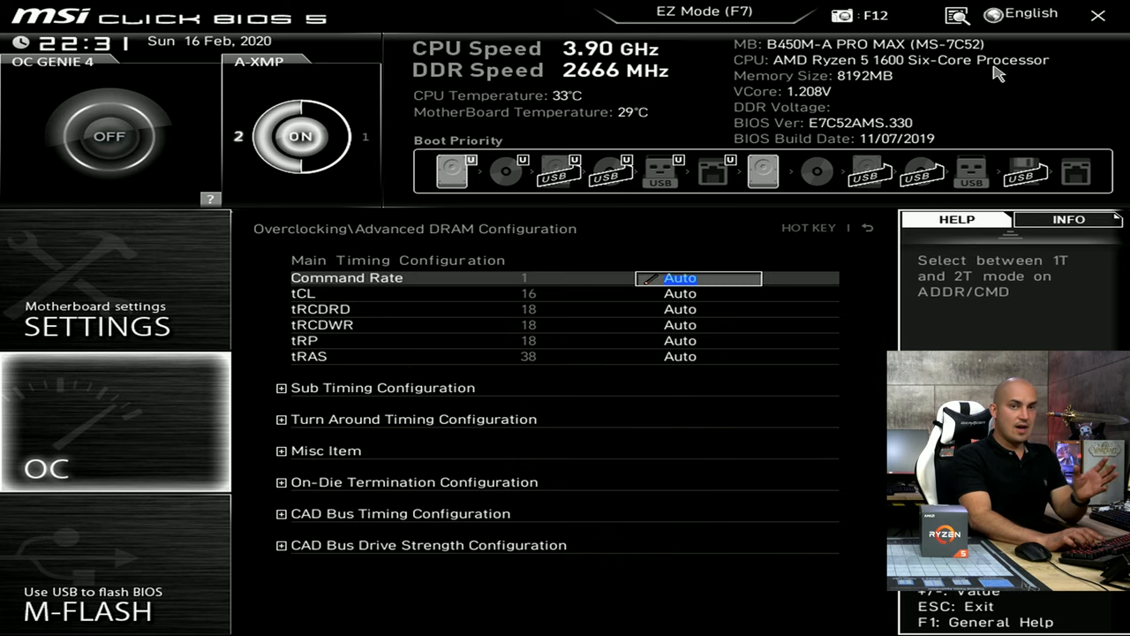
key("Down")
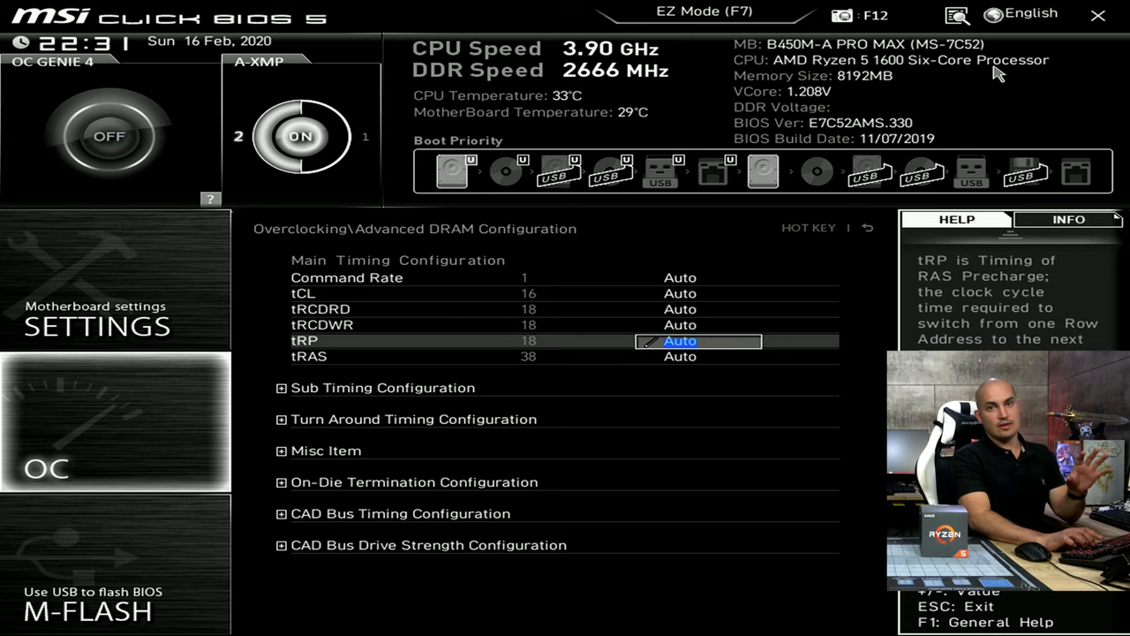
key("Down")
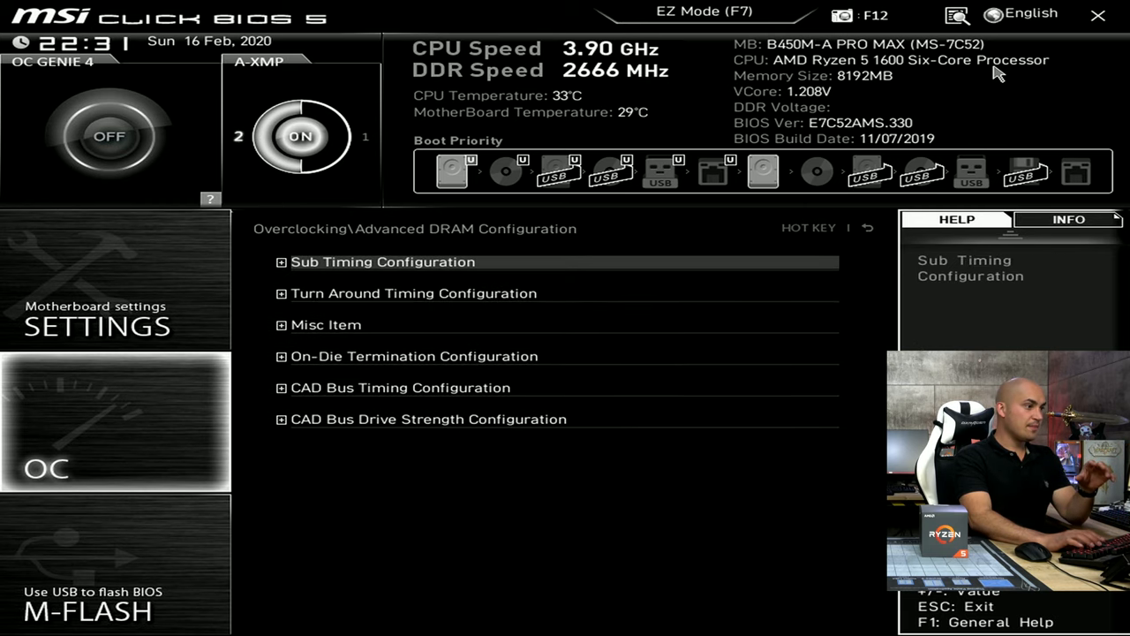
left_click(382, 261)
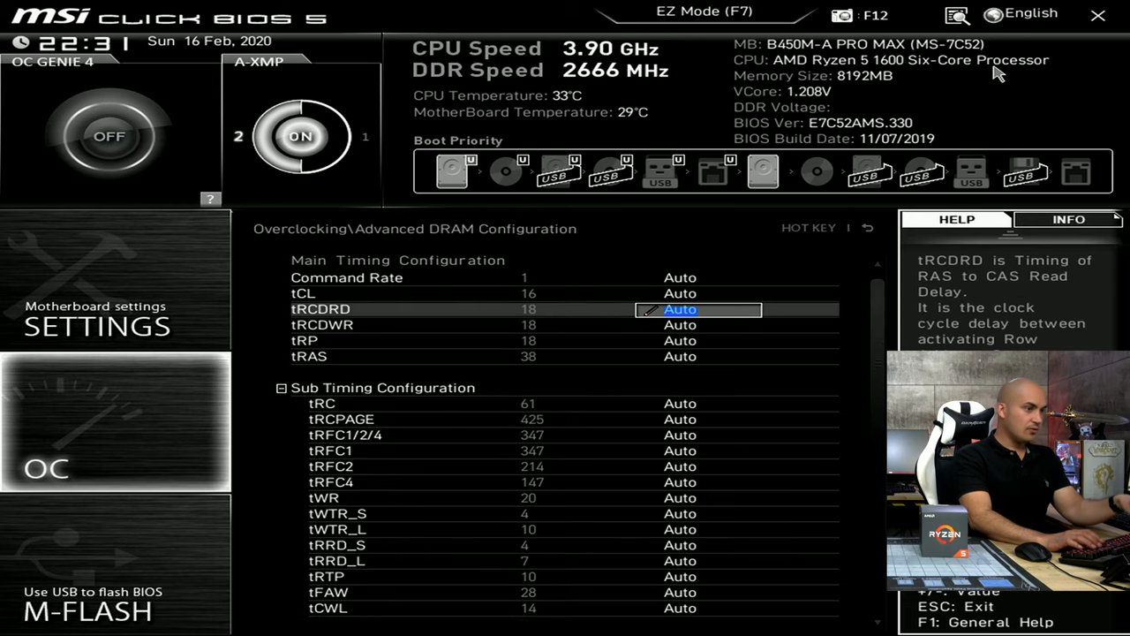
key("Escape")
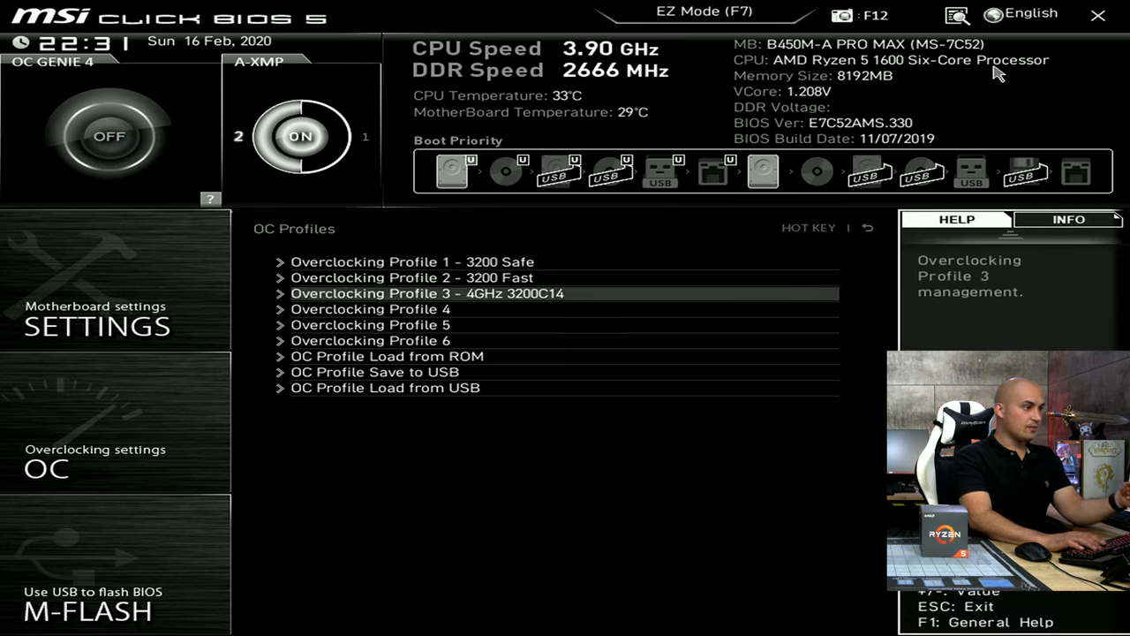
Open Overclocking Profile 3, 4GHz 3200C14, and load its saved settings.
left_click(427, 293)
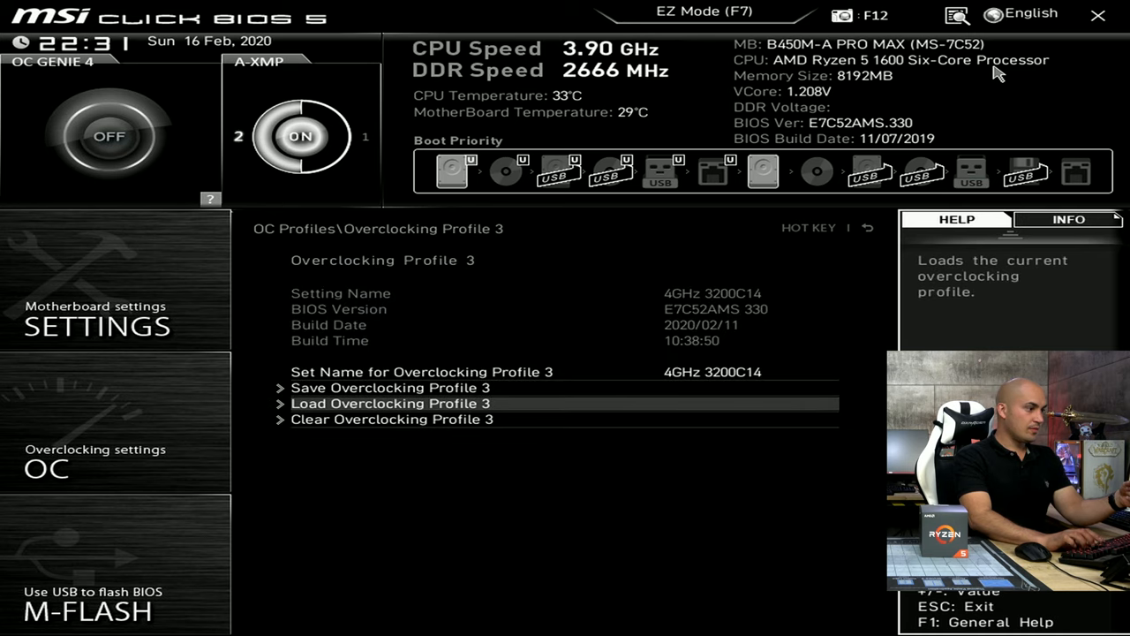
key("up")
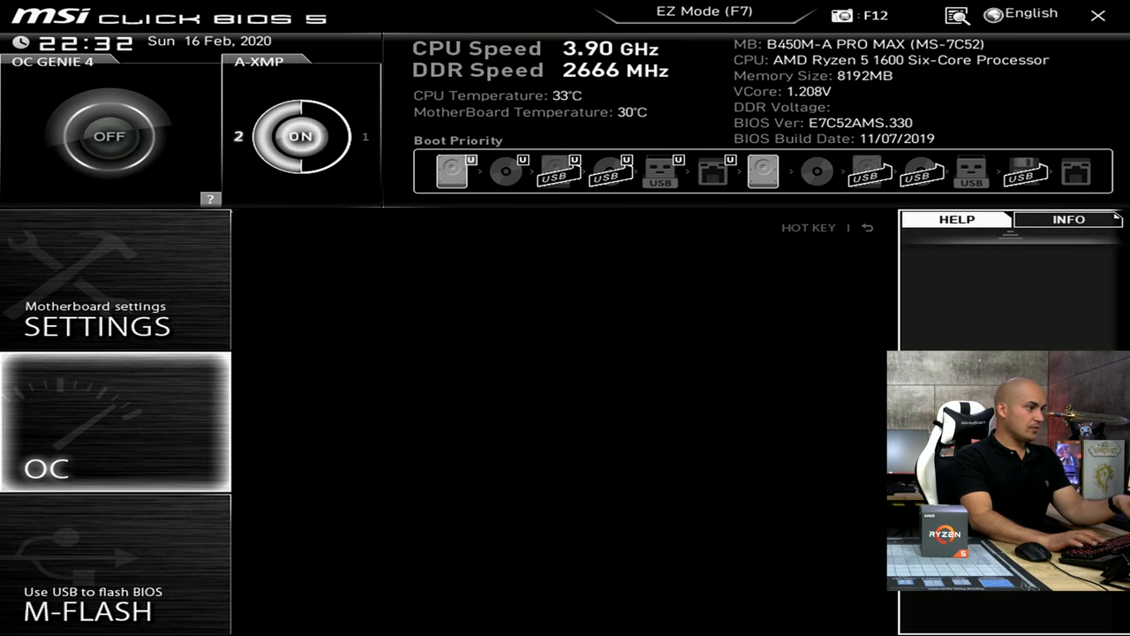
Scroll the OC page to show ratio 40.00, DDR4-3200, 1.3000 V core and 1.0500 V SoC.
left_click(114, 424)
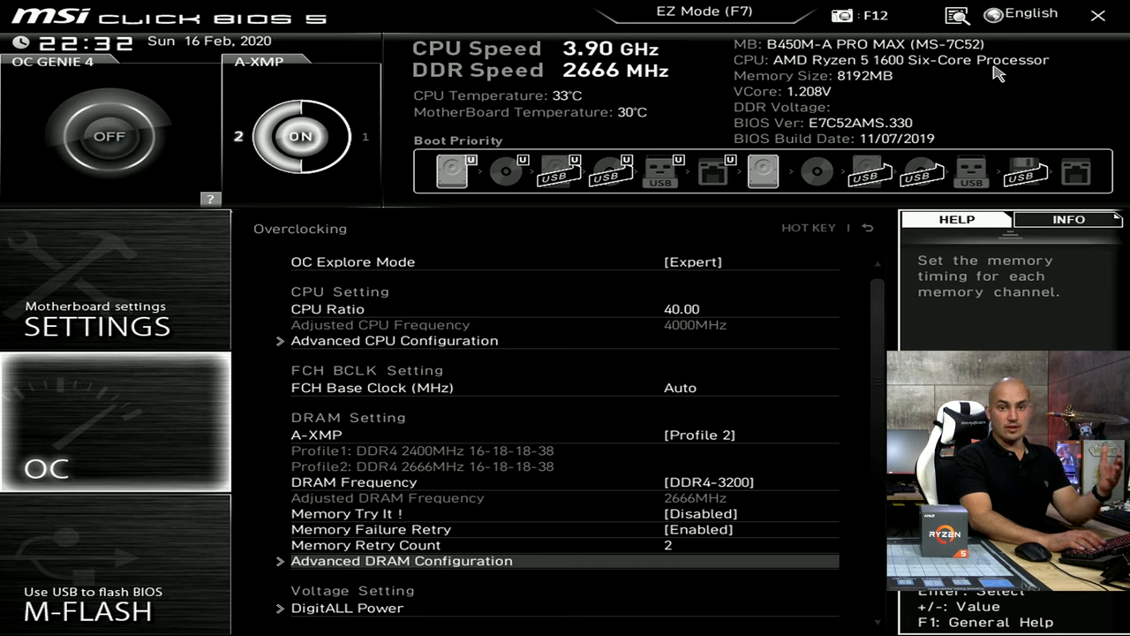
left_click(366, 545)
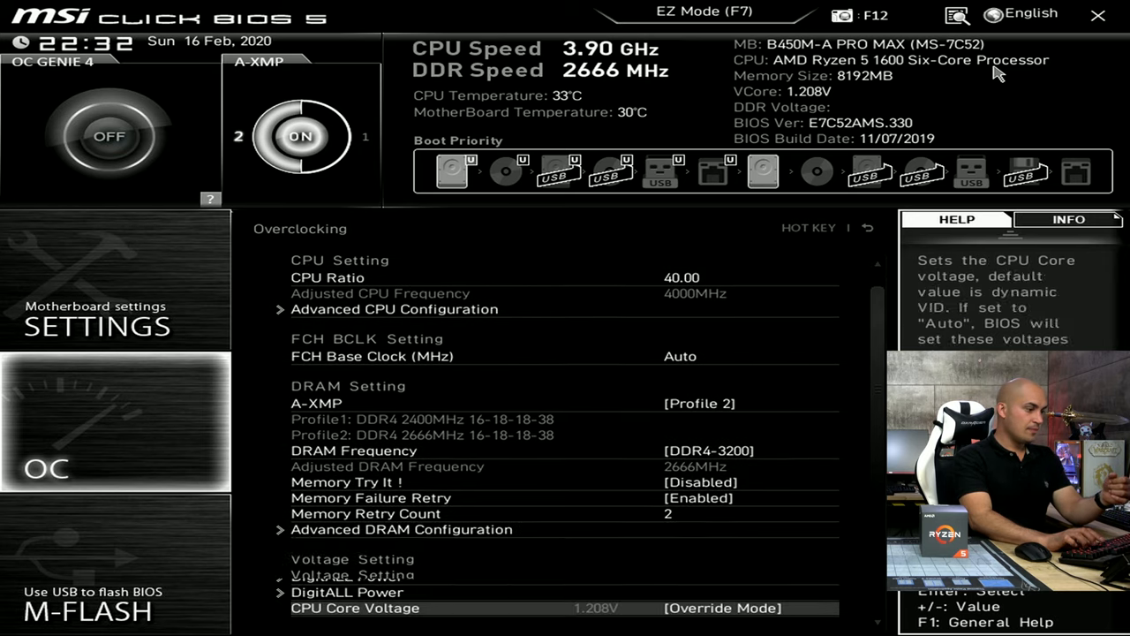
scroll("down", 3)
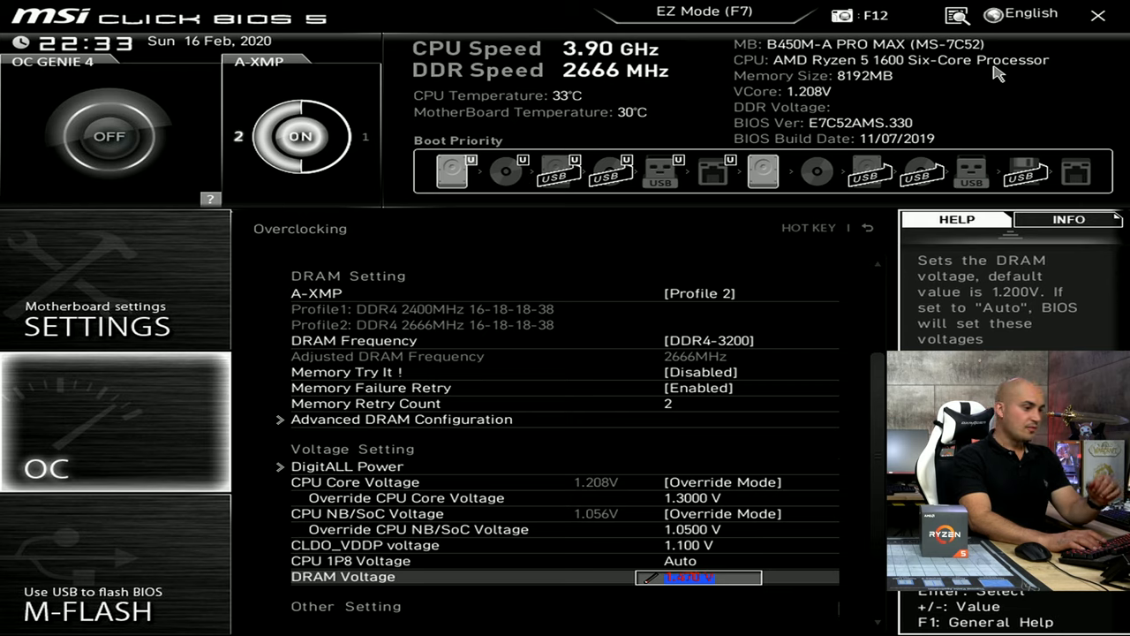
key("up")
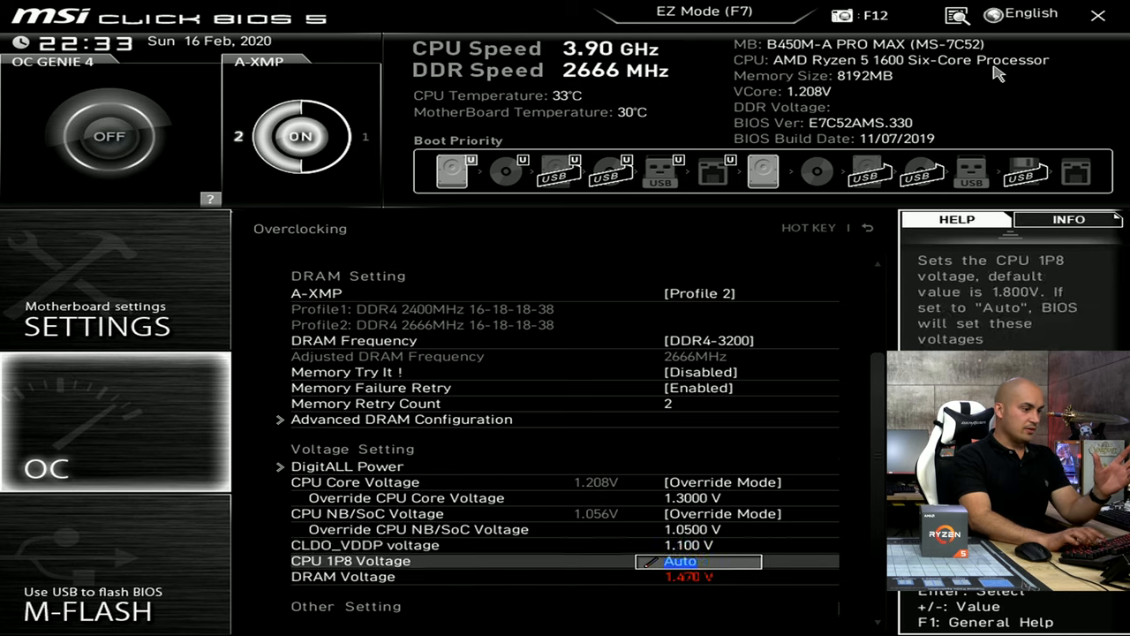
key("Down")
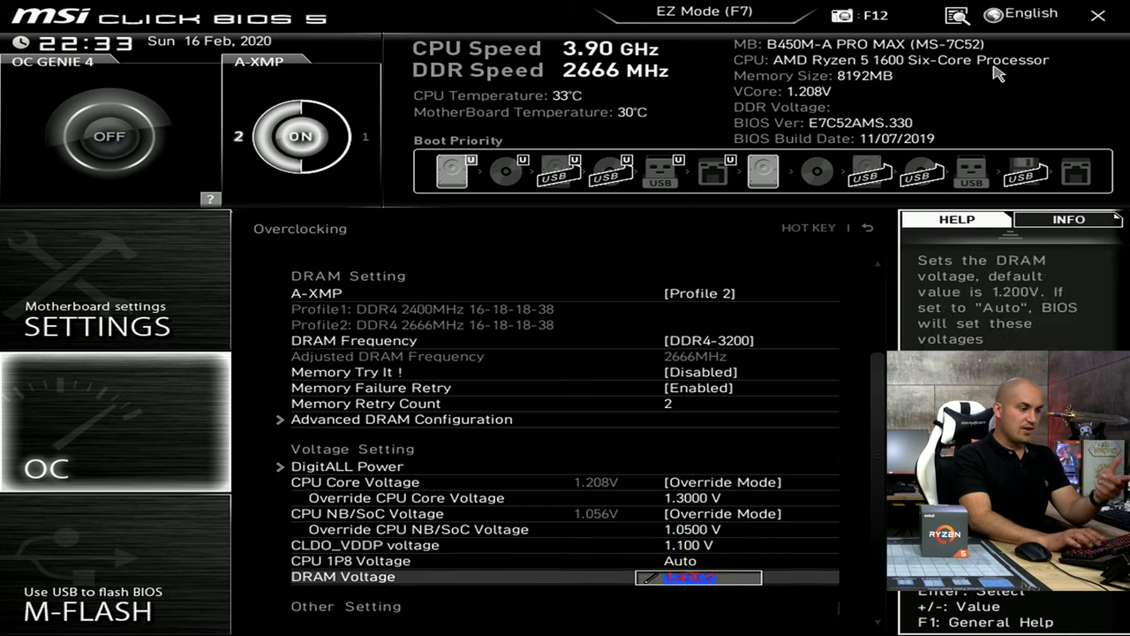
key("Up")
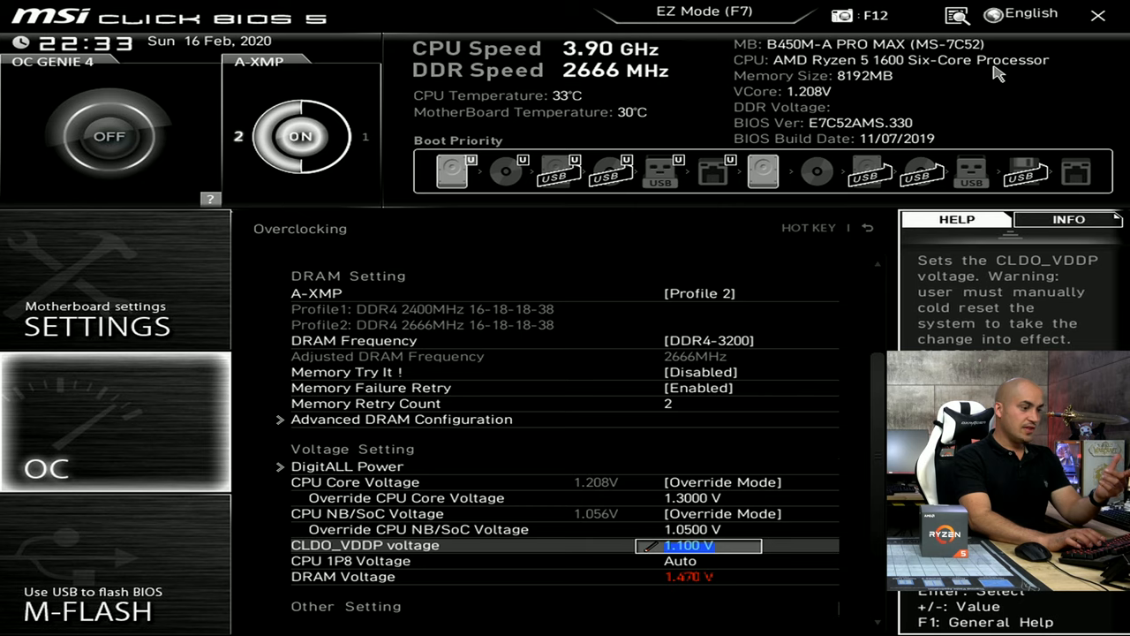
key("up")
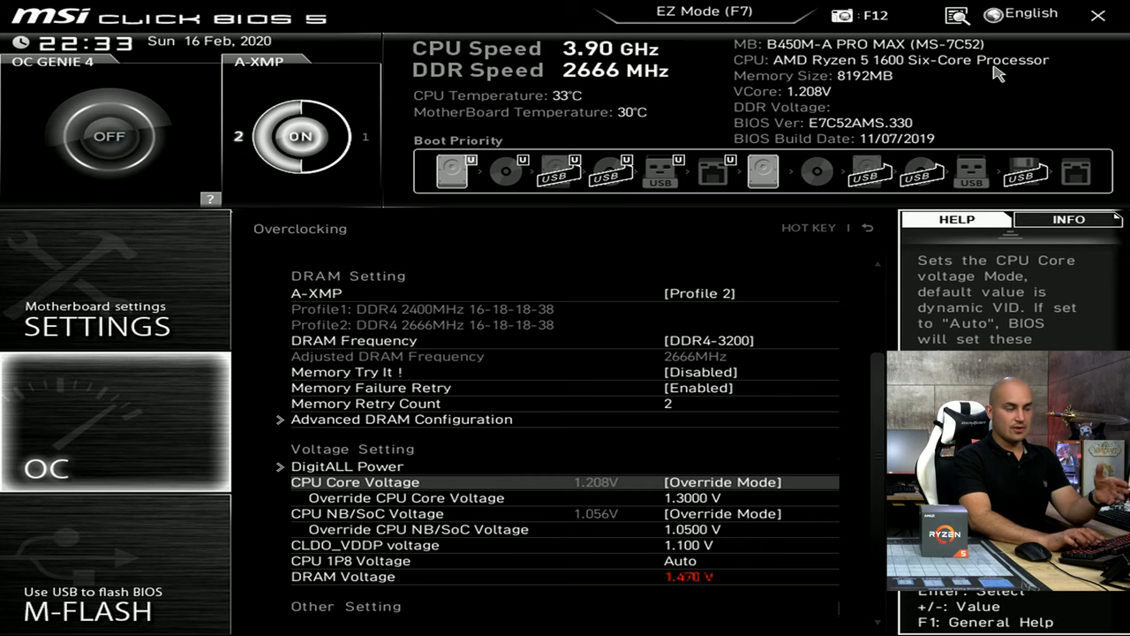
left_click(693, 497)
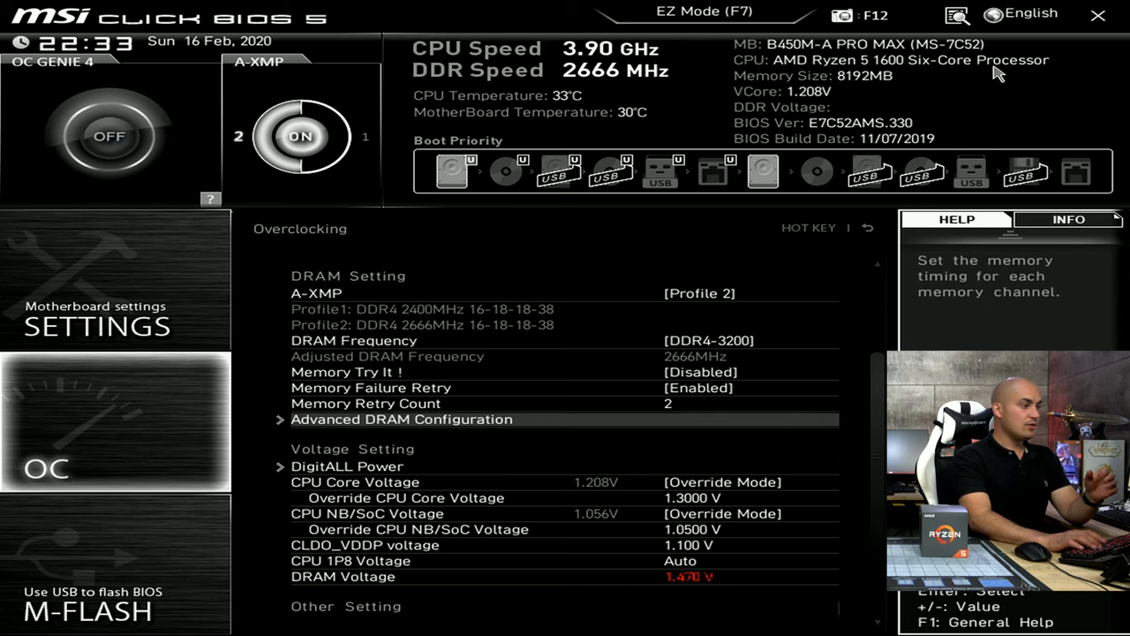
Step through tWTR_S and tFAW, then scroll the turnaround timings toward ProcODT 53.3 ohm.
left_click(401, 419)
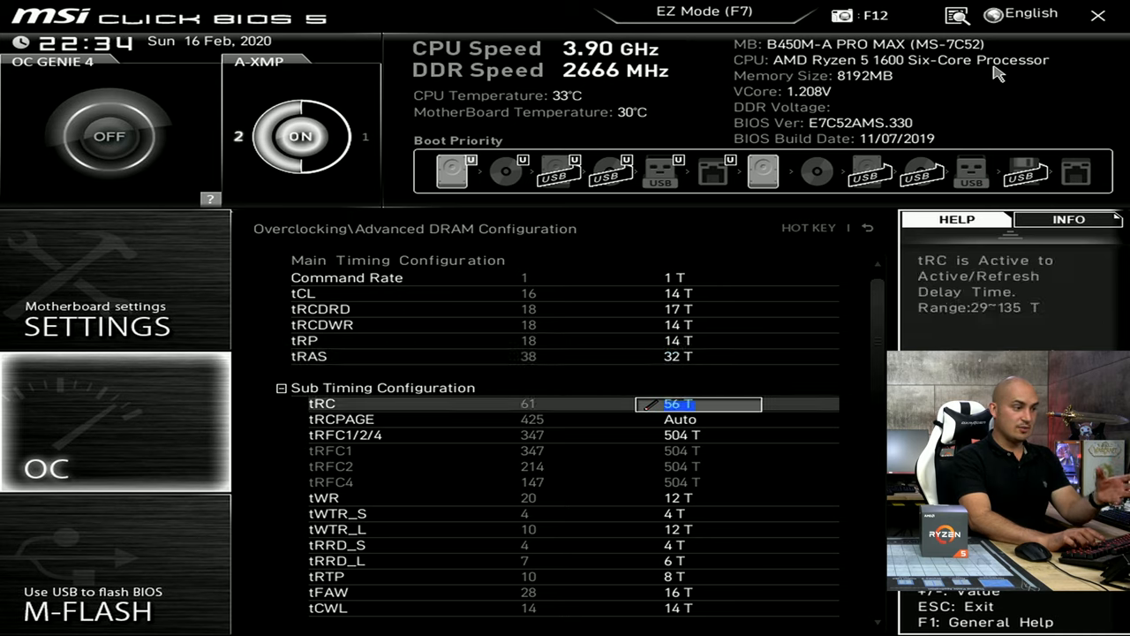
key("Down")
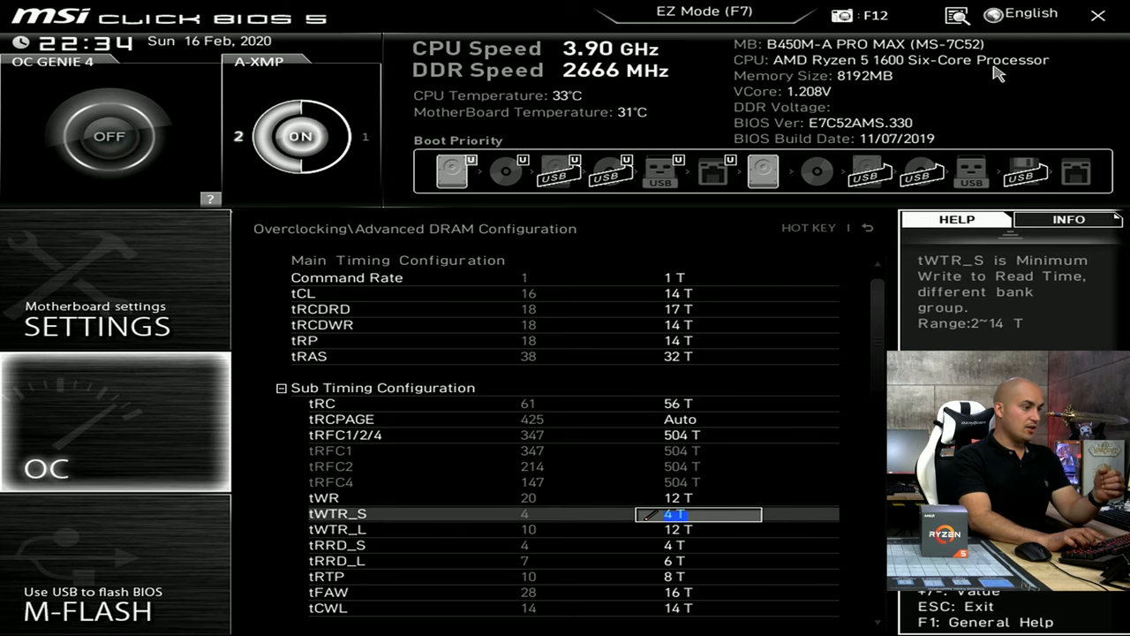
key("down")
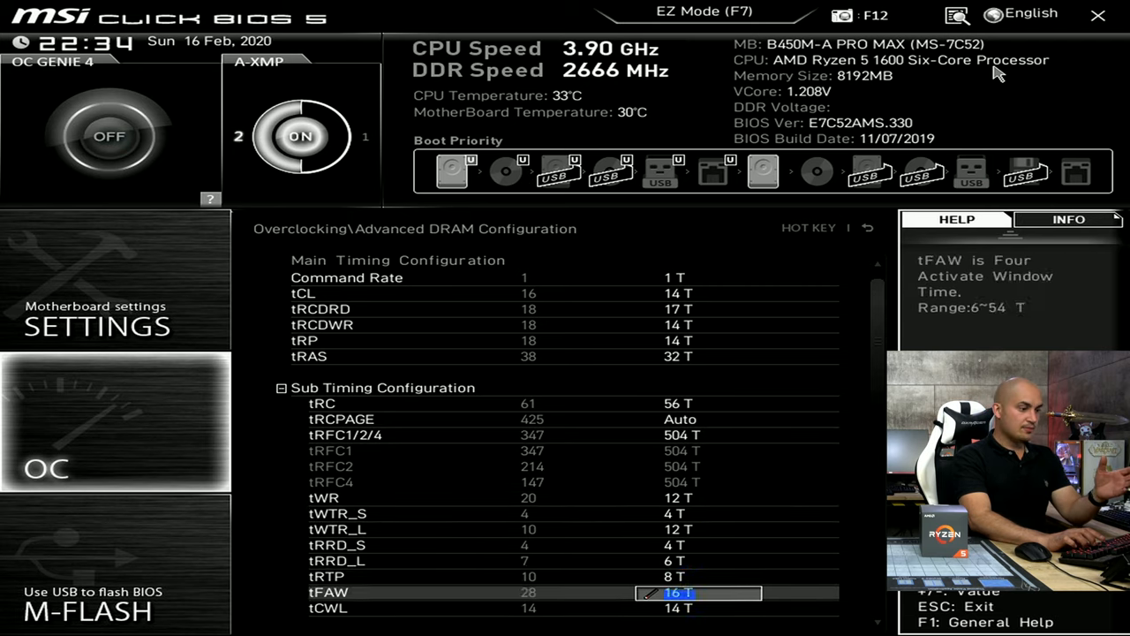
scroll("down", 3)
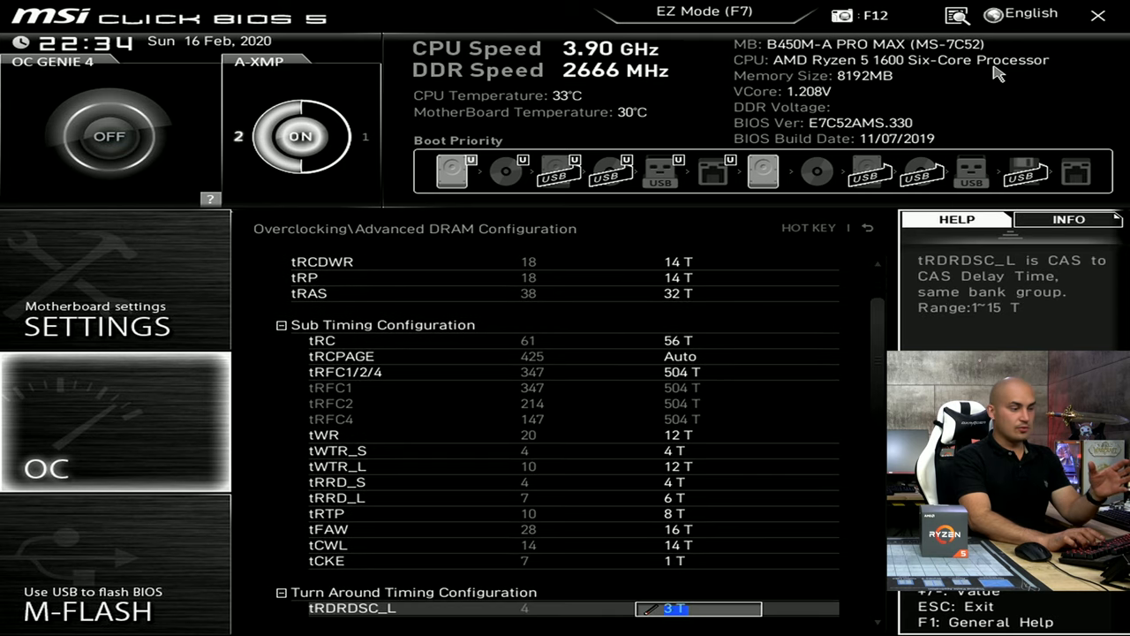
scroll("down", 3)
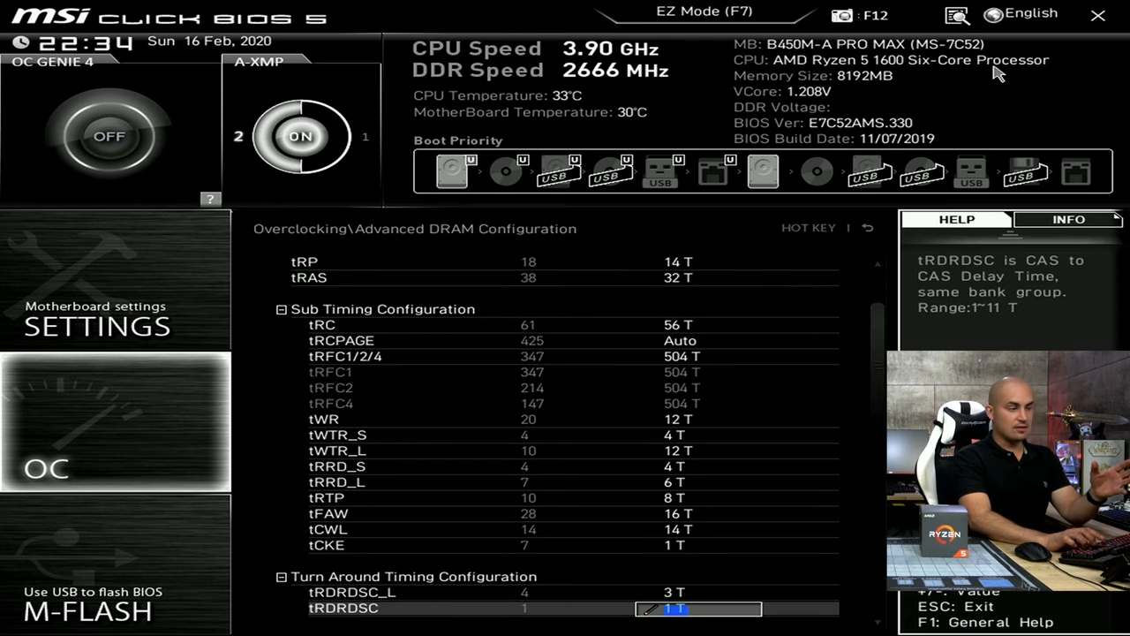
scroll("down", 3)
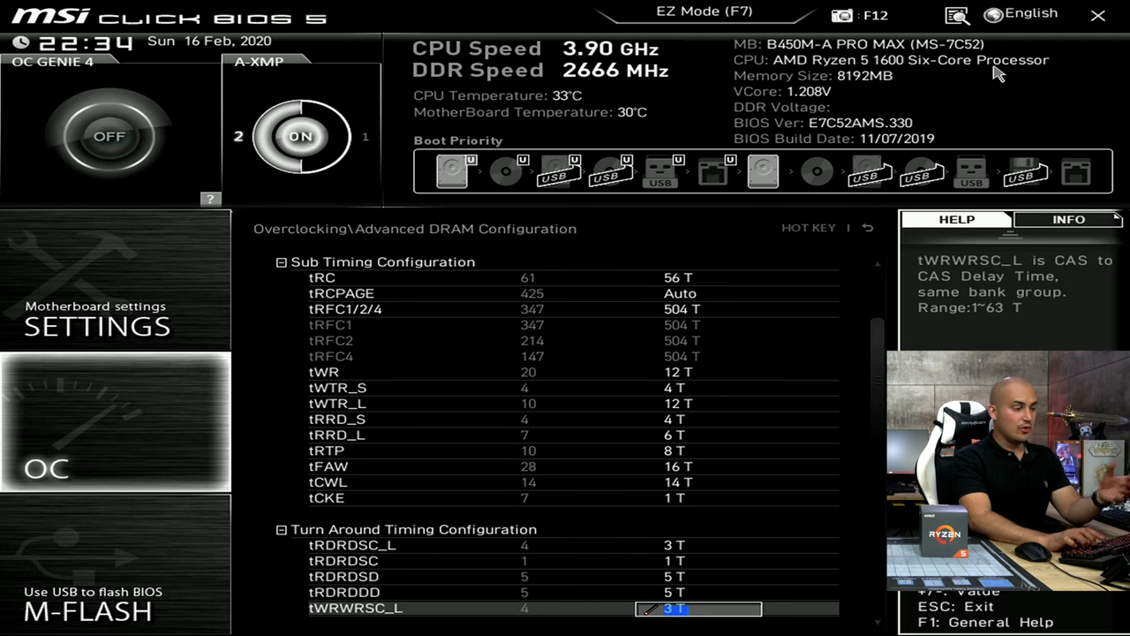
scroll("down", 3)
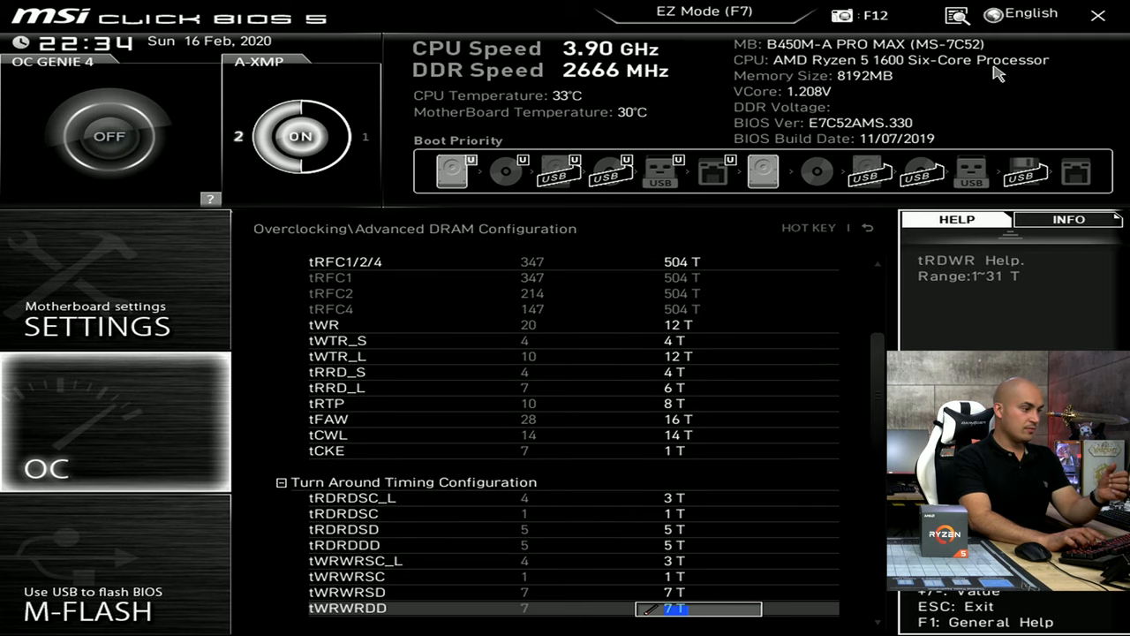
scroll("down", 3)
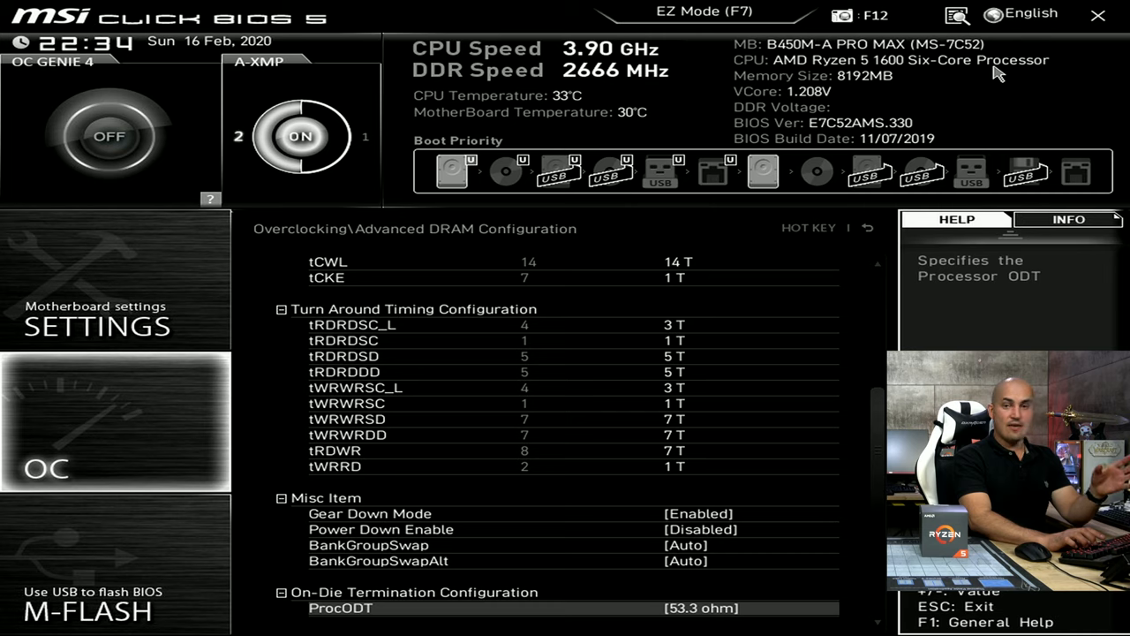
Set ProcODT to 60 ohm, leaving RttNom 34, RttPark 48 and CAD bus on Auto.
scroll("down", 3)
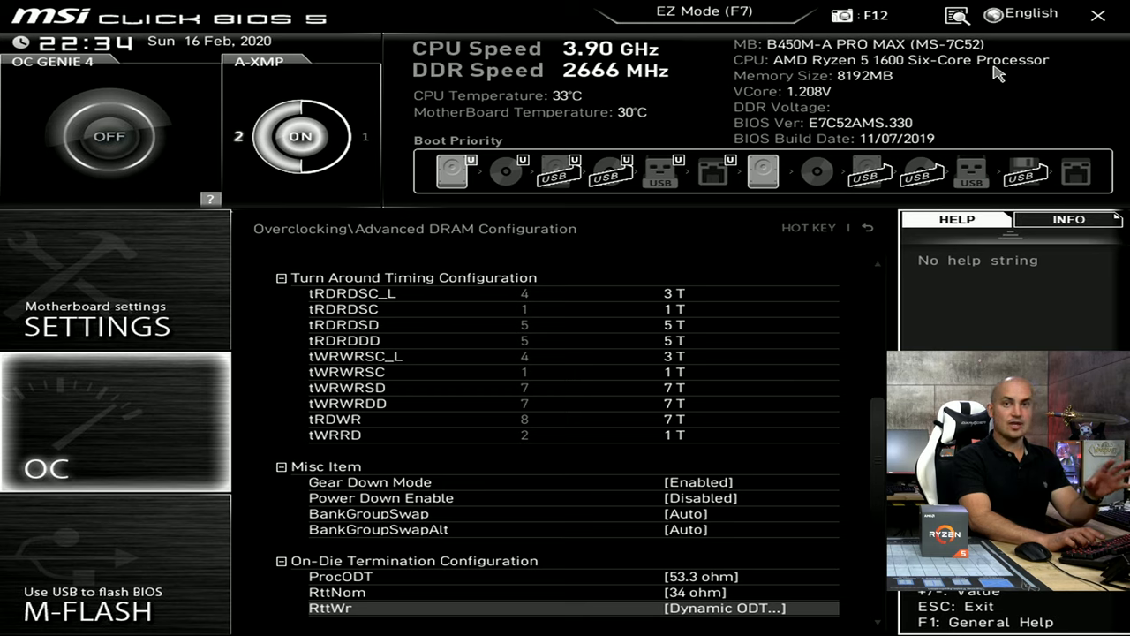
scroll("down", 3)
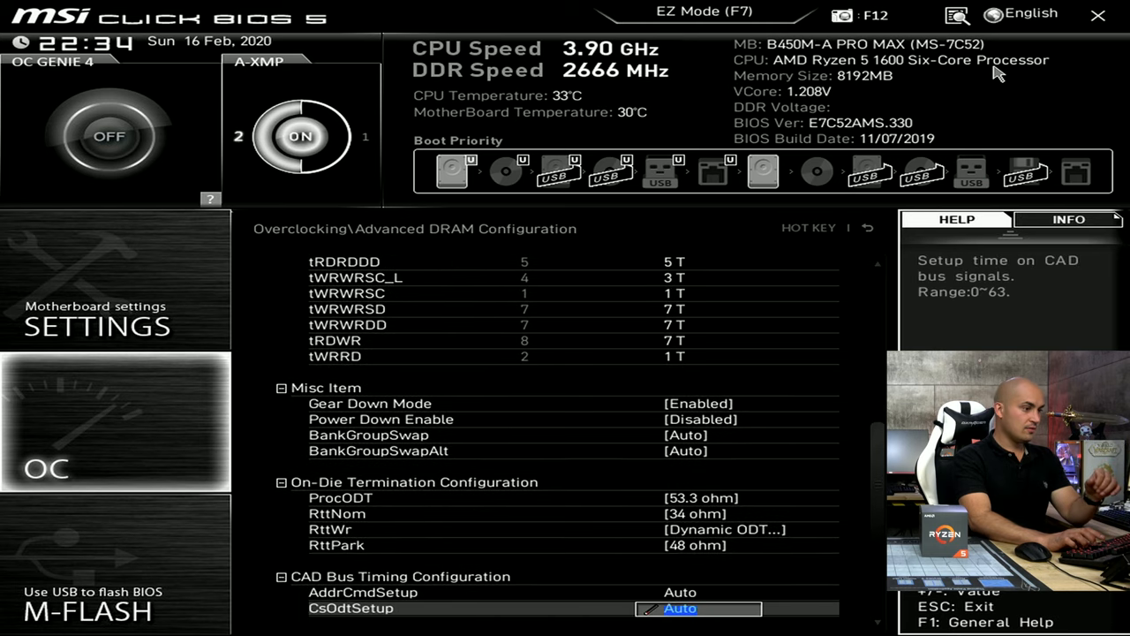
scroll("down", 3)
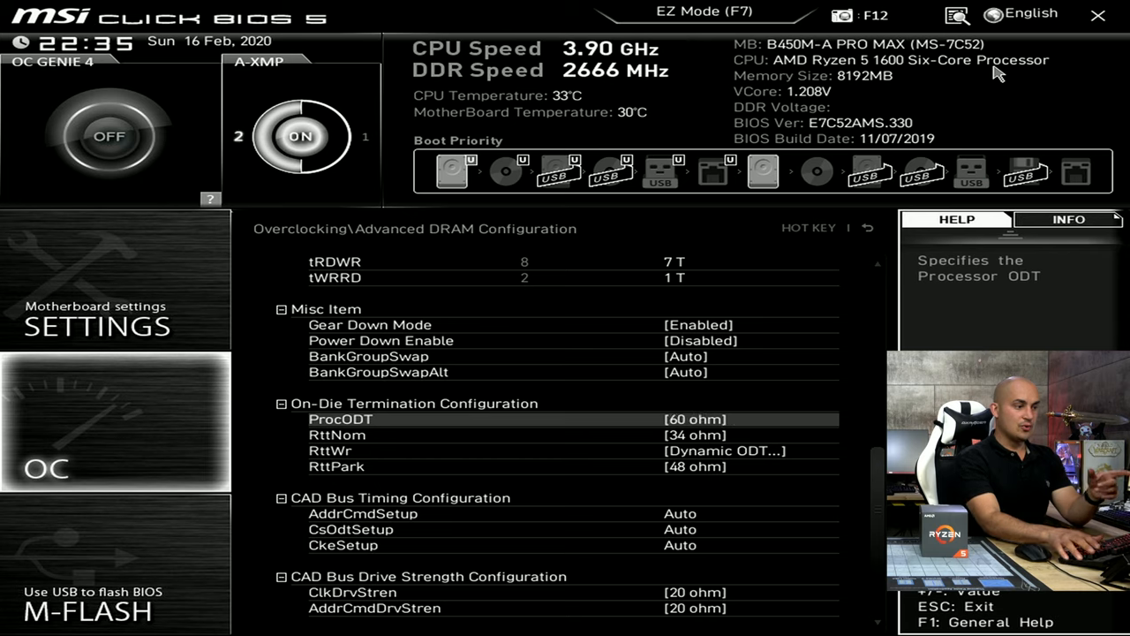
Restore ProcODT to 53.3 ohm and move to ClkDrvStren under CAD Bus Drive Strength.
left_click(695, 419)
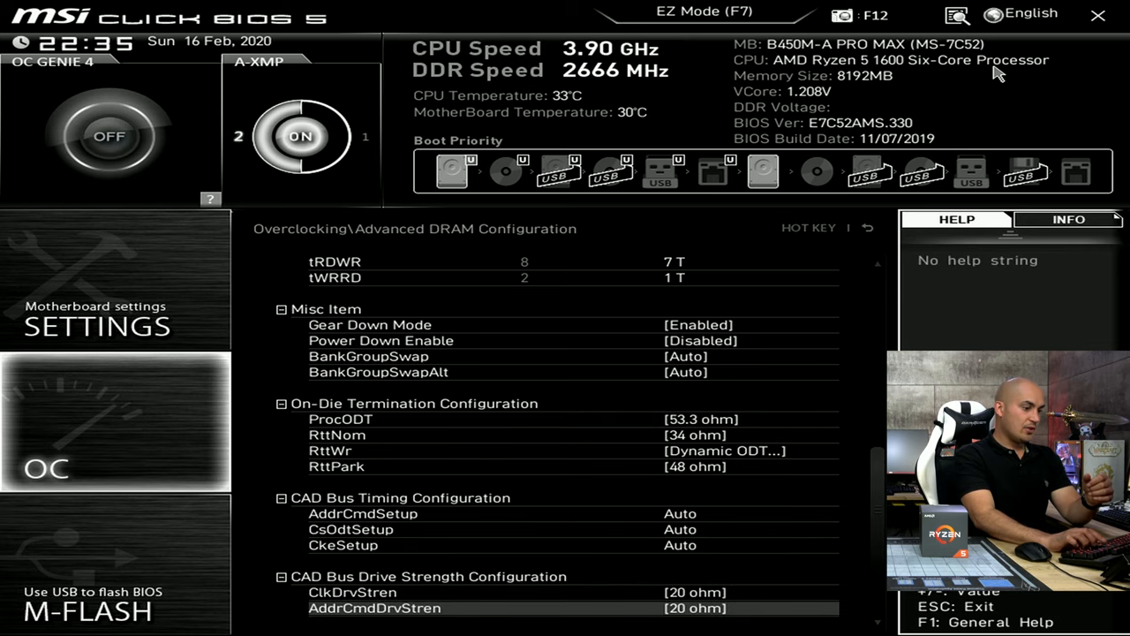
scroll("down", 3)
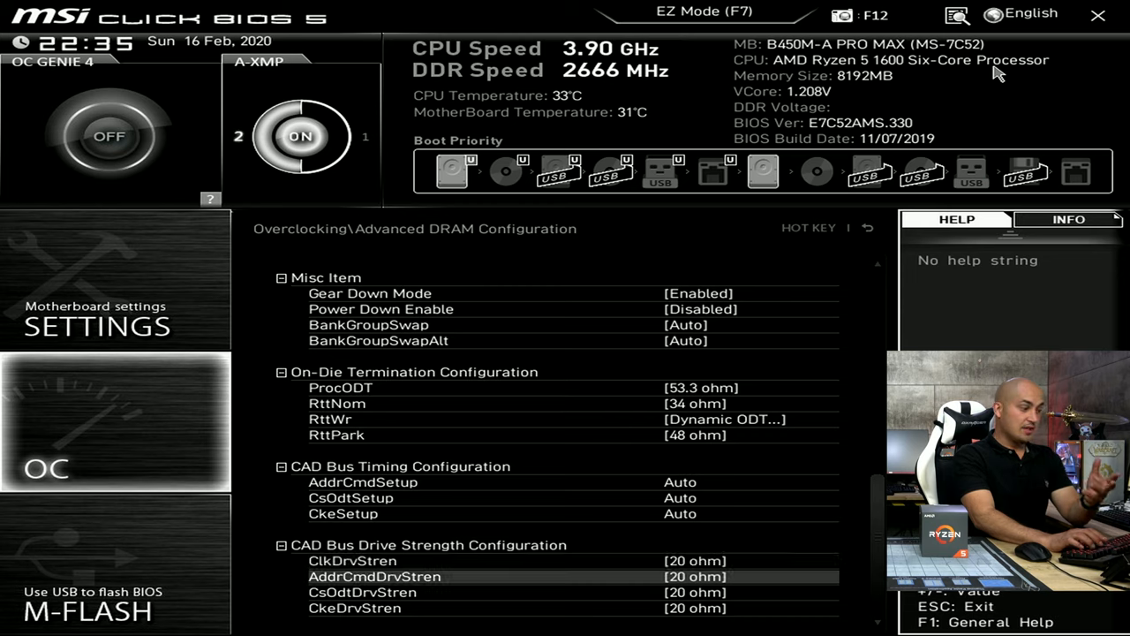
key("Up")
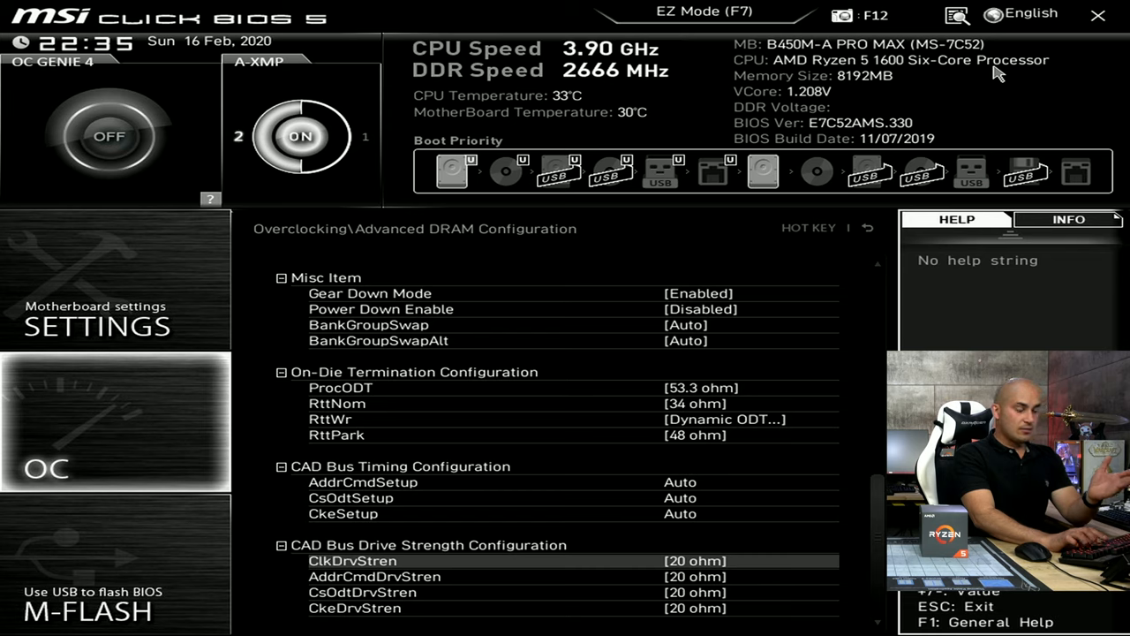